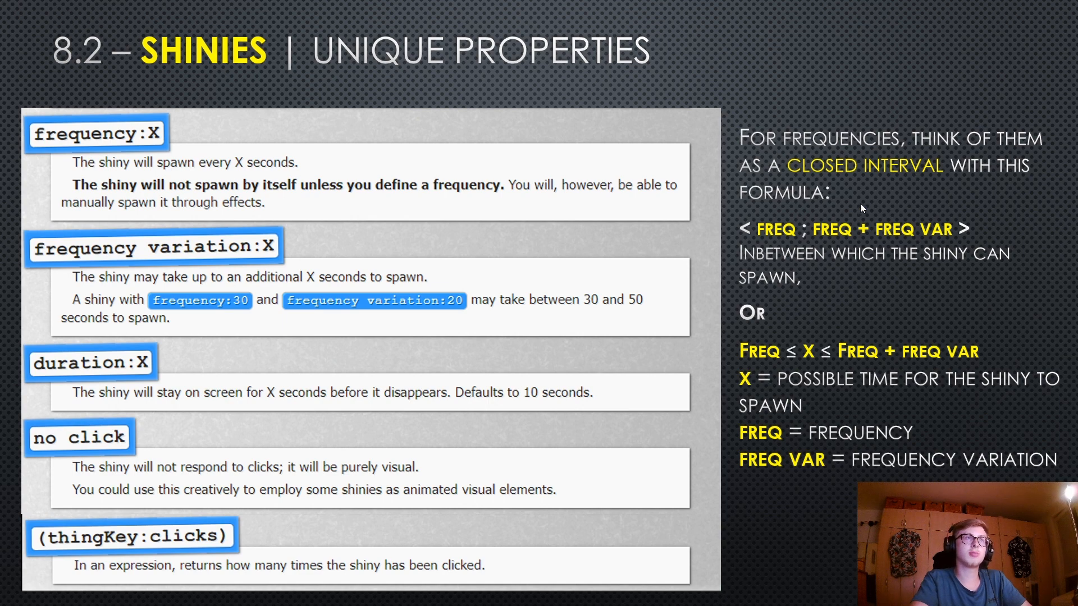
pyautogui.moveTo(888, 181)
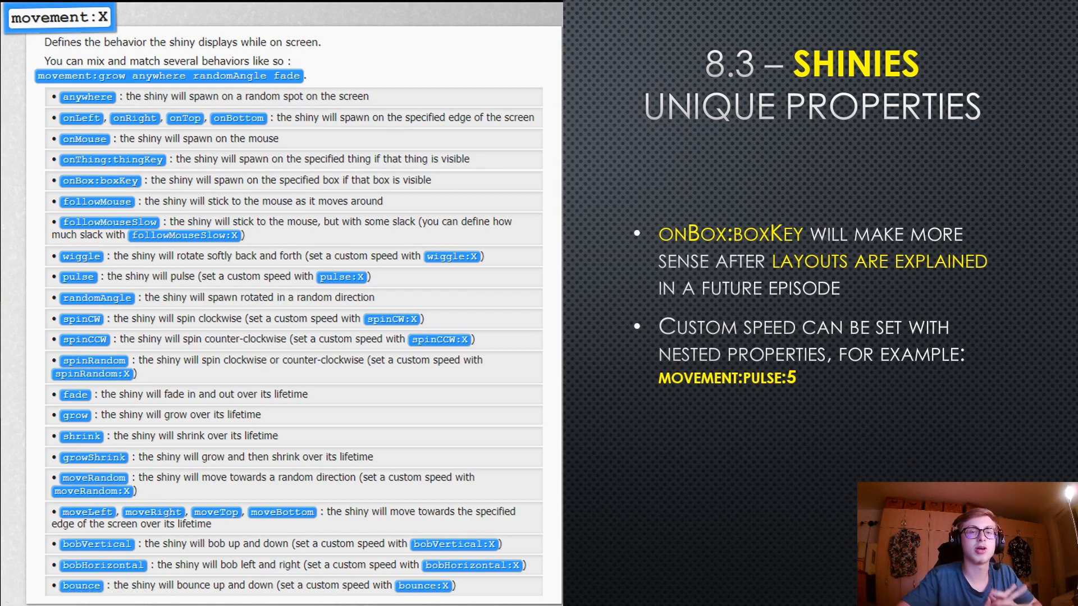
pyautogui.moveTo(499, 310)
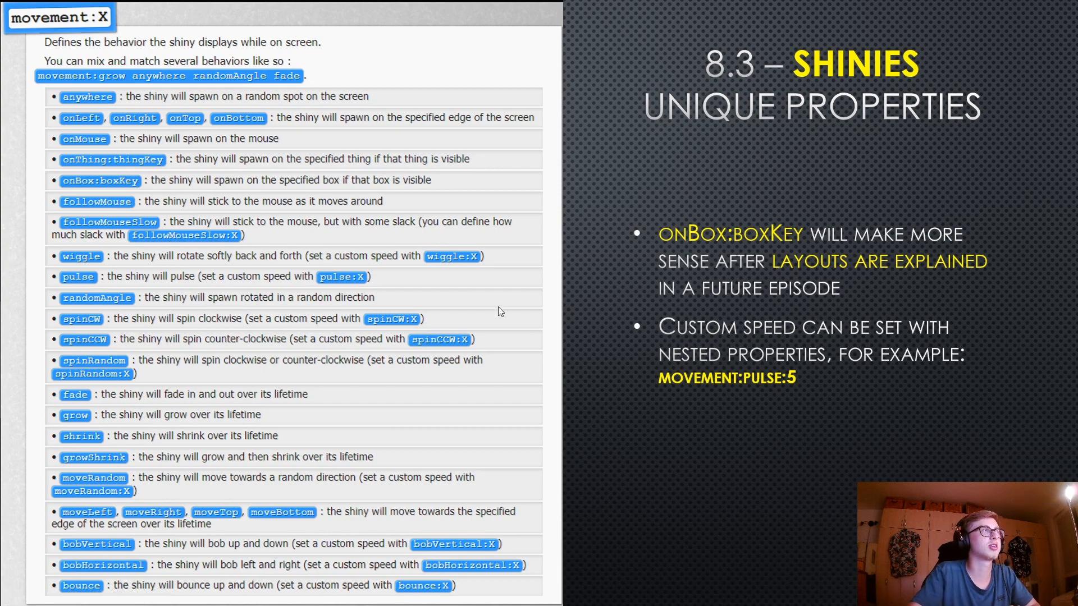
pyautogui.moveTo(479, 282)
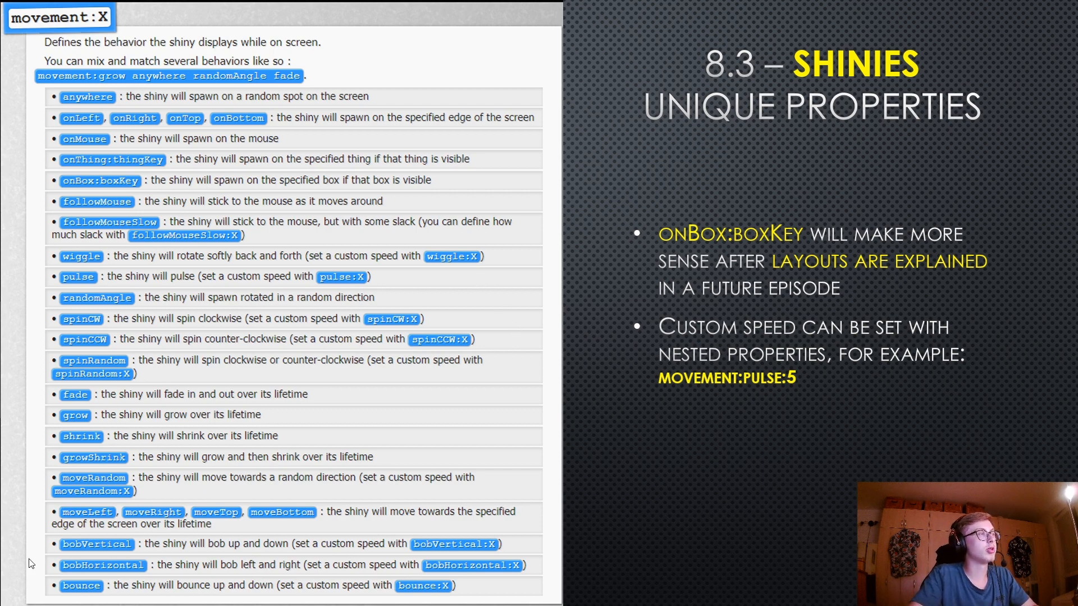
pyautogui.moveTo(558, 411)
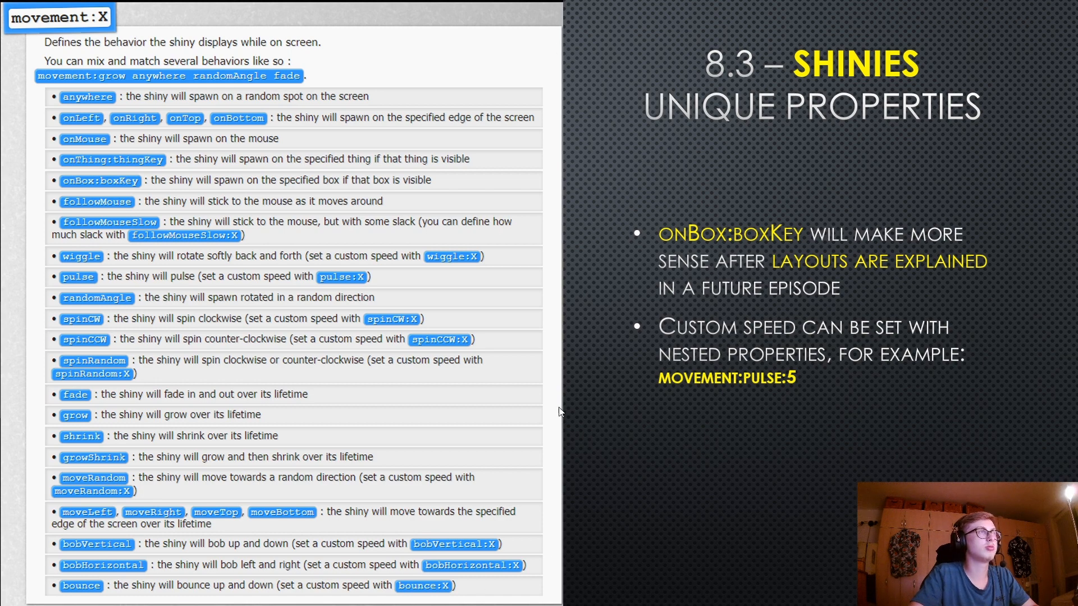
pyautogui.moveTo(563, 223)
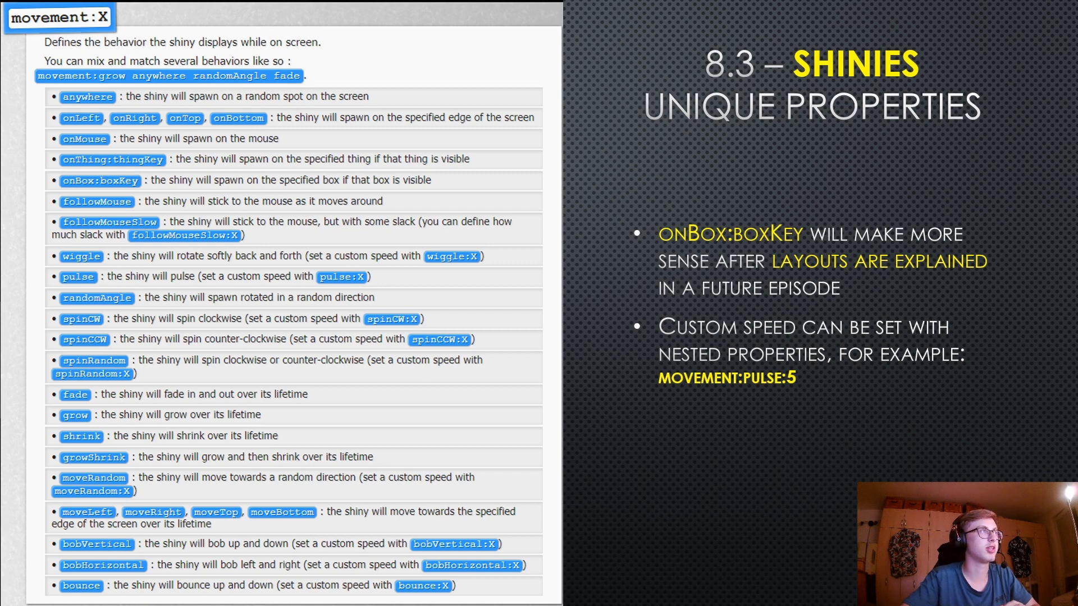
pyautogui.moveTo(726, 229)
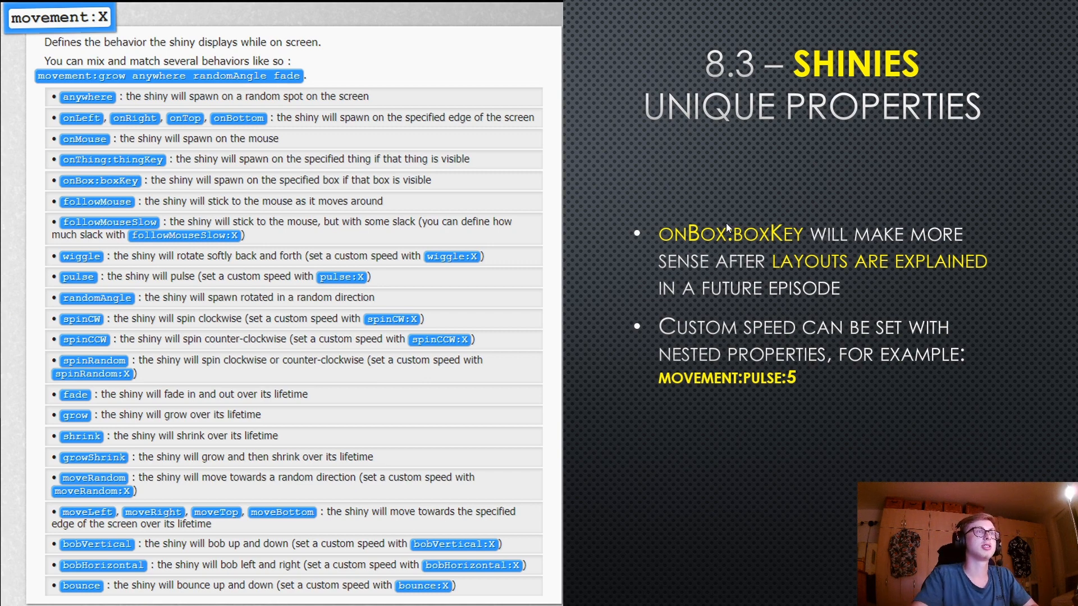
pyautogui.moveTo(762, 258)
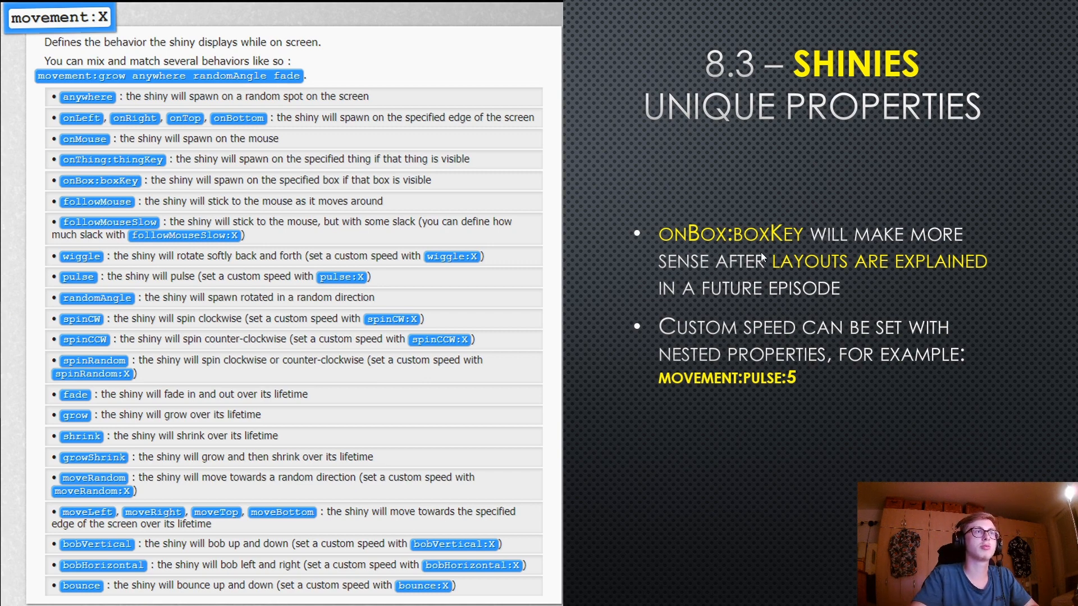
pyautogui.moveTo(832, 307)
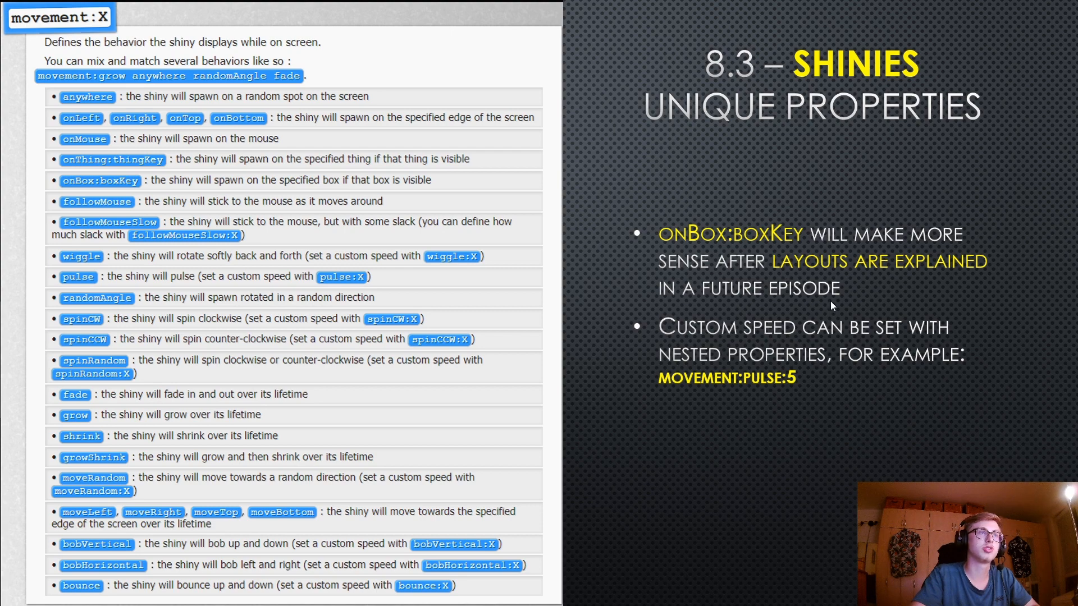
pyautogui.moveTo(408, 183)
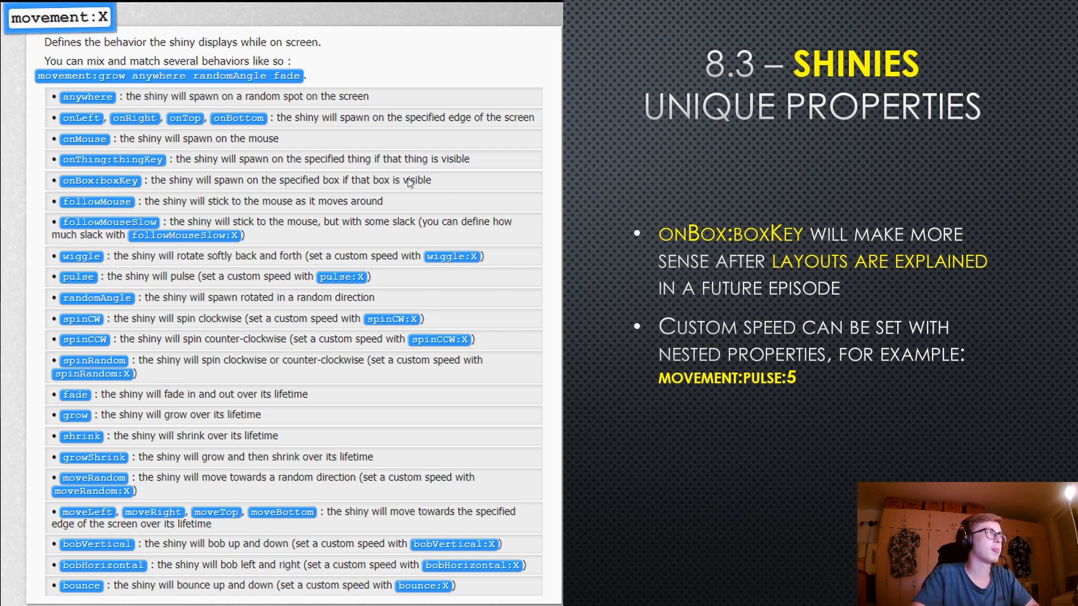
pyautogui.moveTo(142, 158)
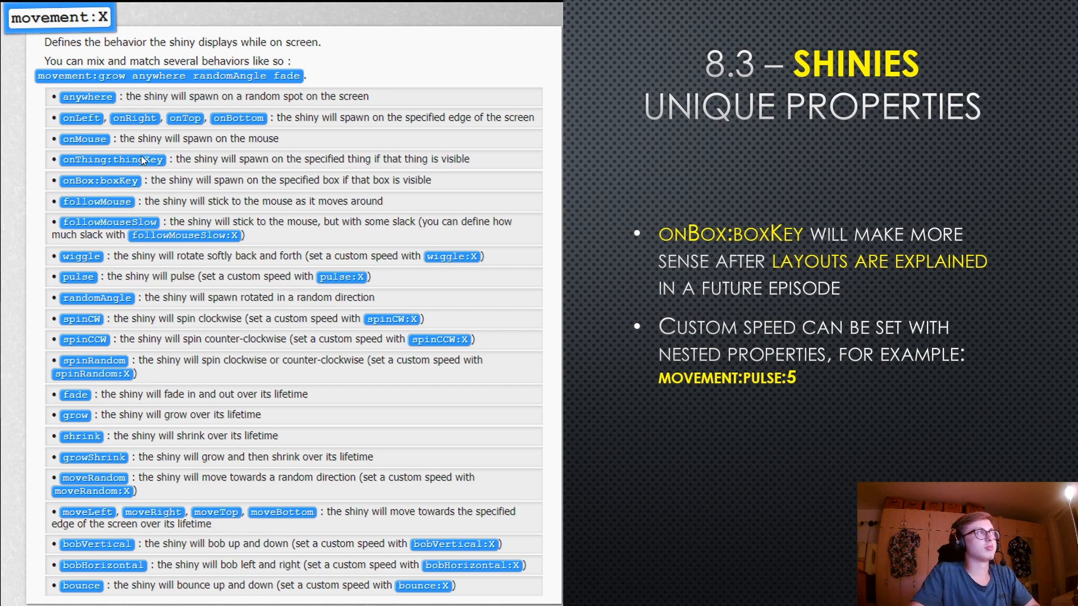
pyautogui.moveTo(347, 285)
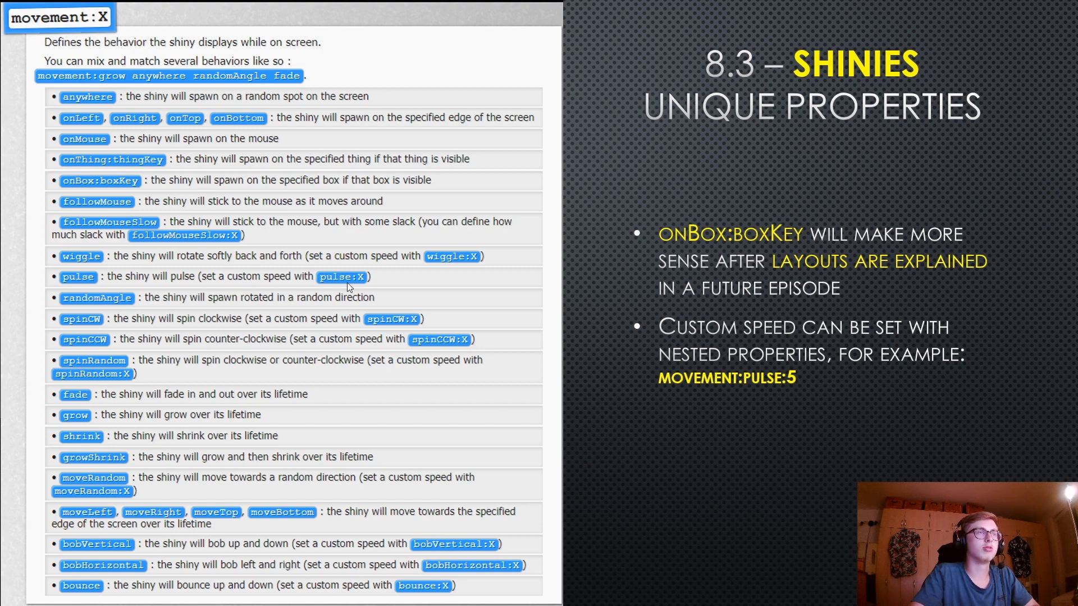
pyautogui.moveTo(304, 266)
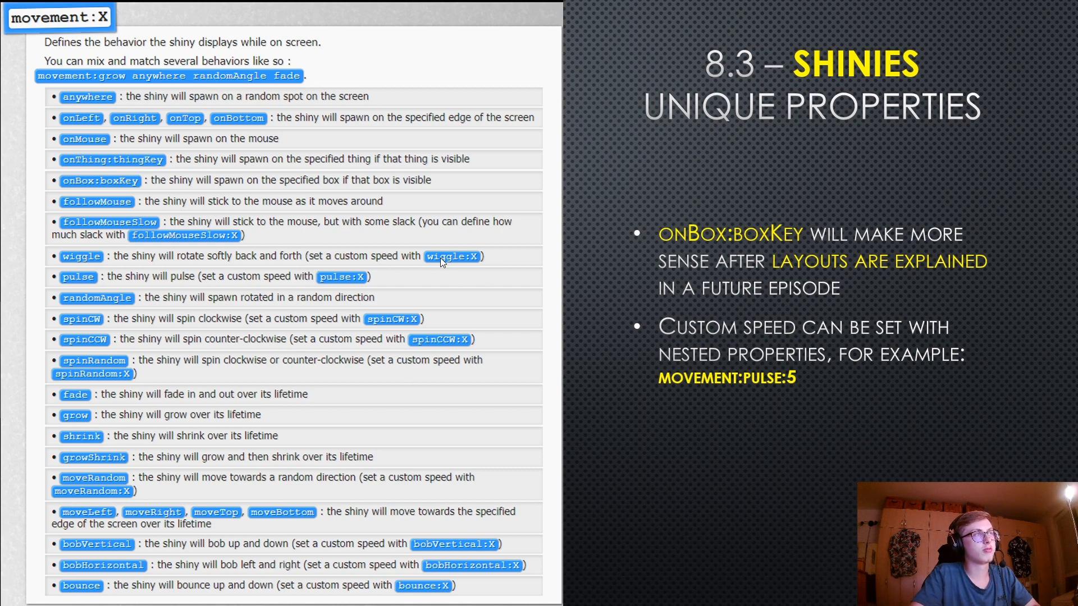
pyautogui.moveTo(655, 338)
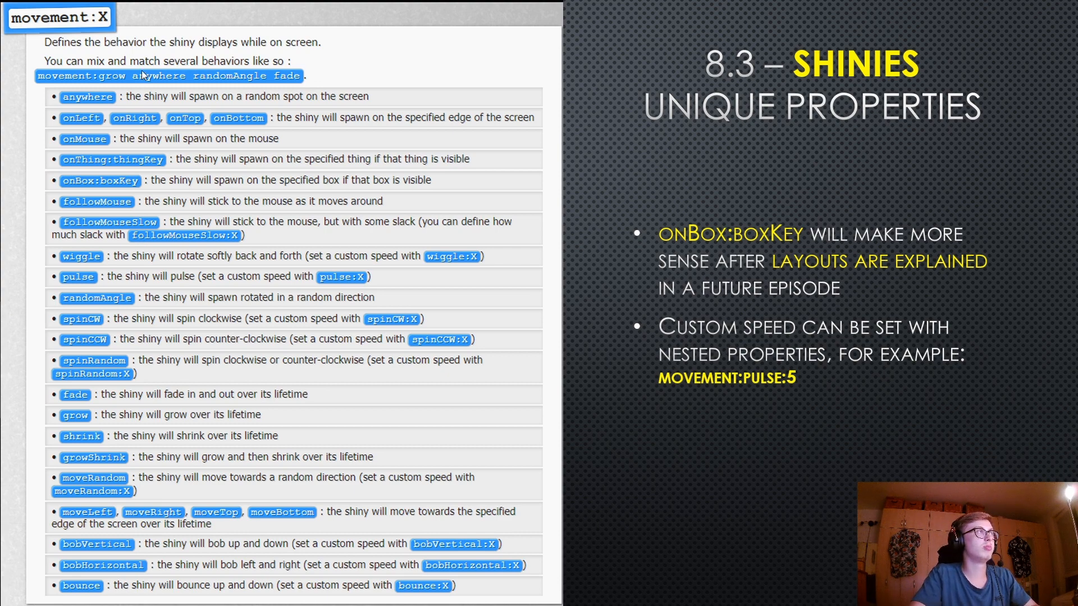
pyautogui.moveTo(804, 382)
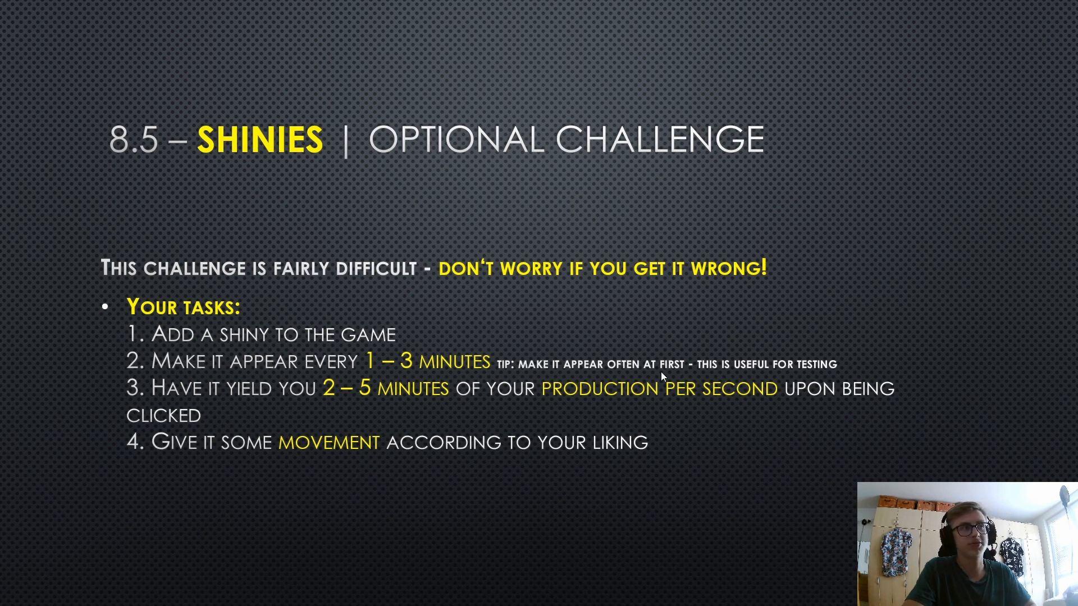
pyautogui.moveTo(680, 382)
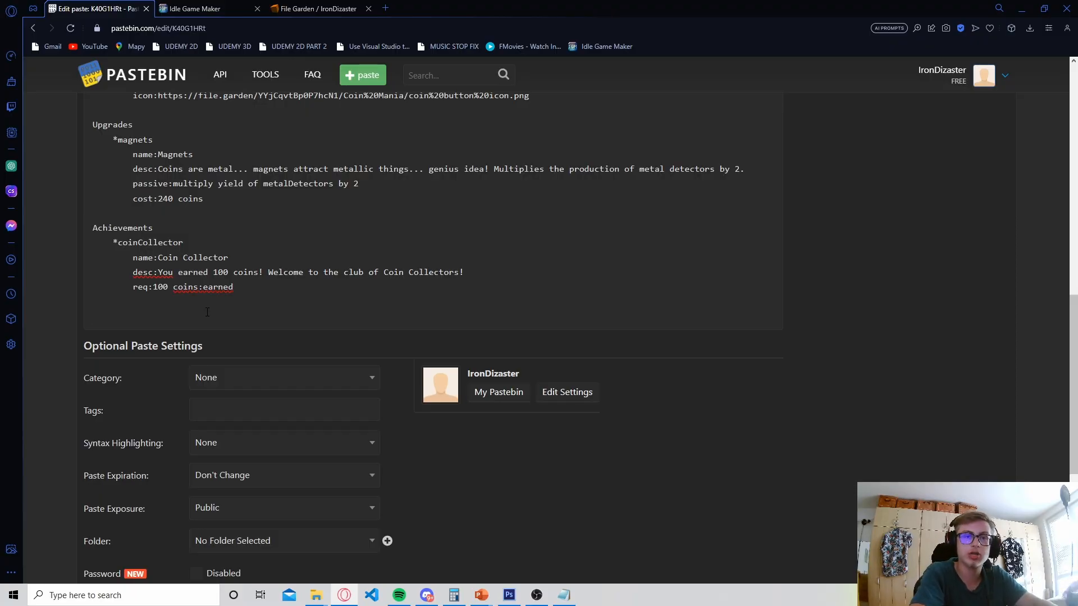
# Add a 'Shinies' header, a '*luckyCoin' entry and an 'on click:' line at the paste's end.
pyautogui.write('s')
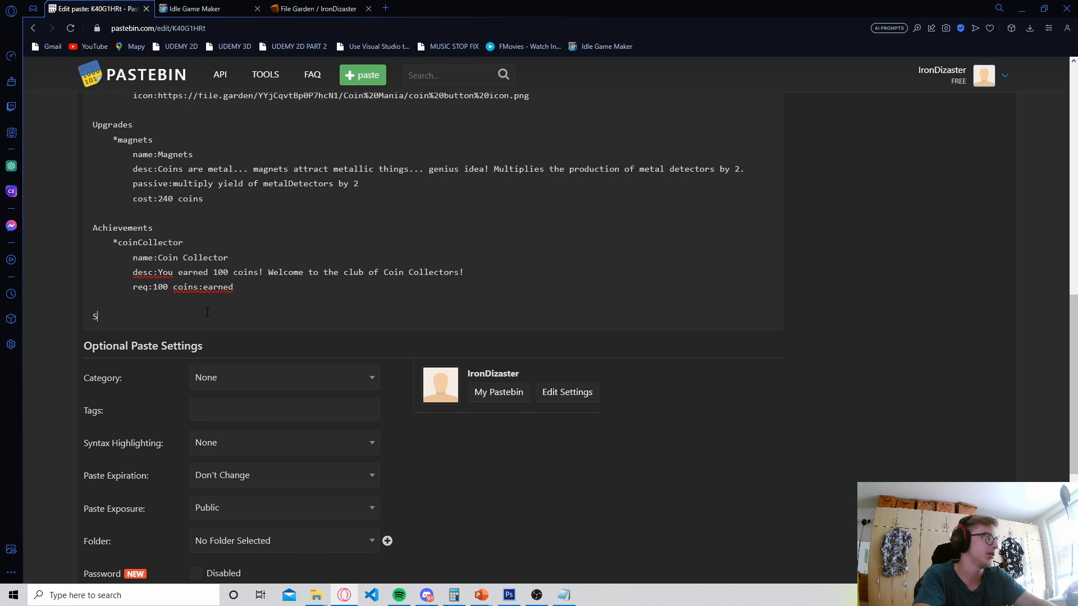
pyautogui.write('hinies')
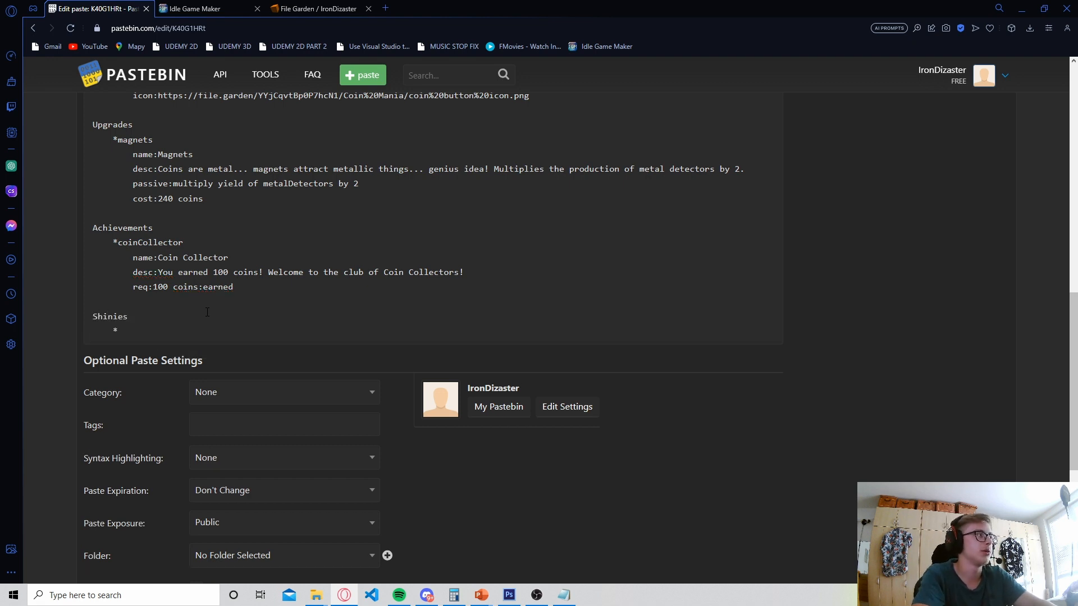
pyautogui.write('luc')
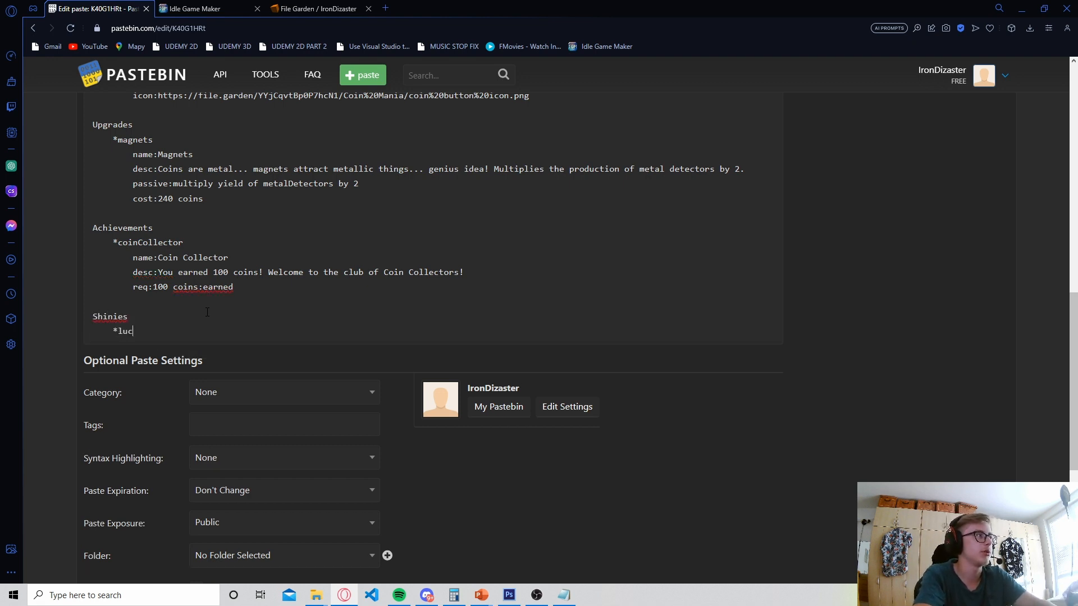
pyautogui.write('kyCoin')
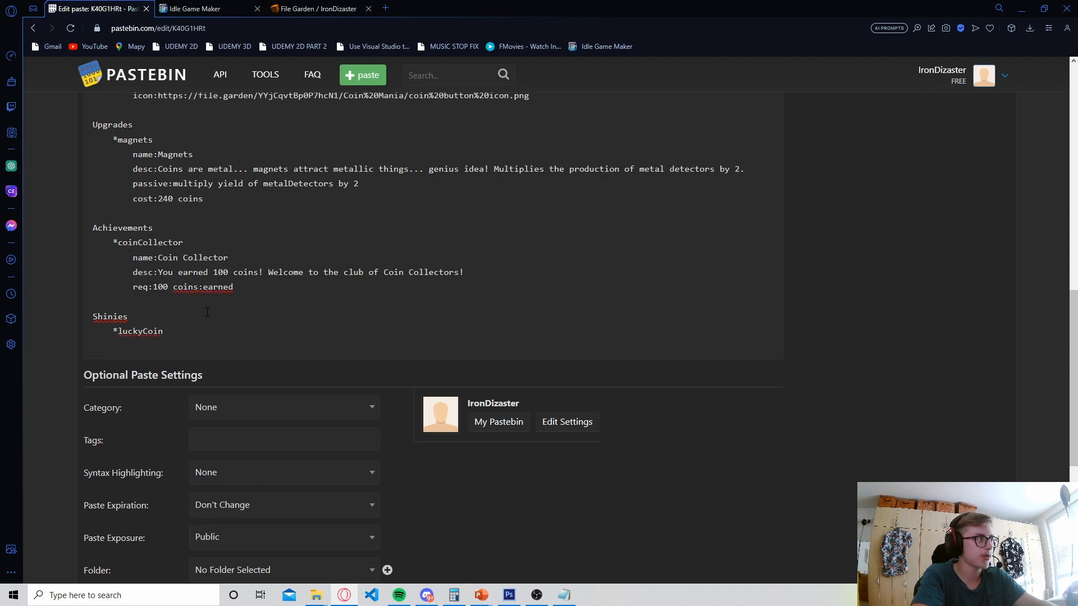
pyautogui.write('on click:')
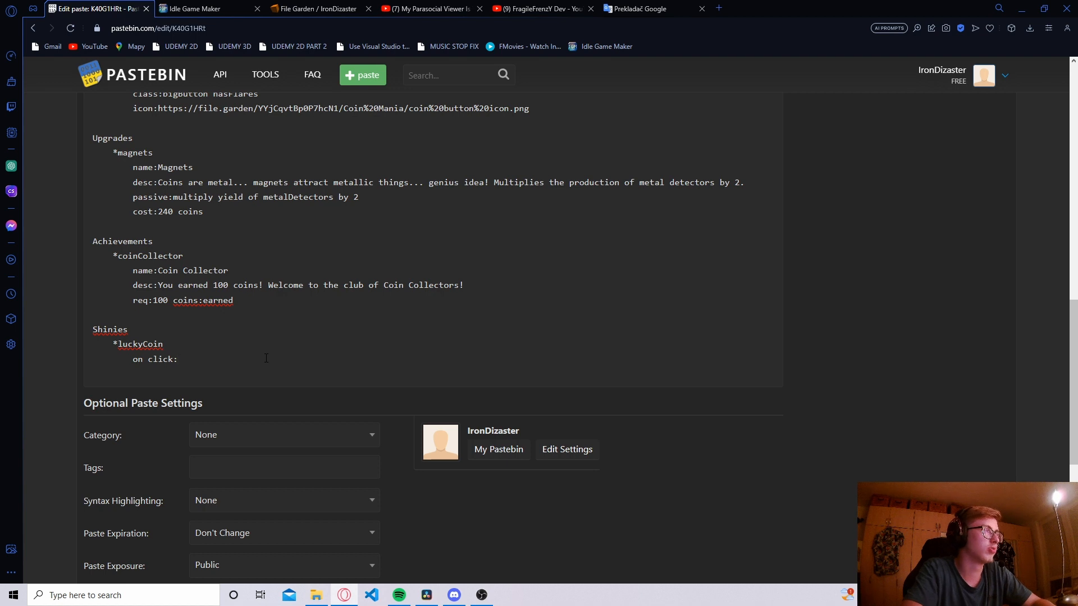
# Write the on click line as yield random(coins:ps*120,coins:ps*300).
pyautogui.write('yield')
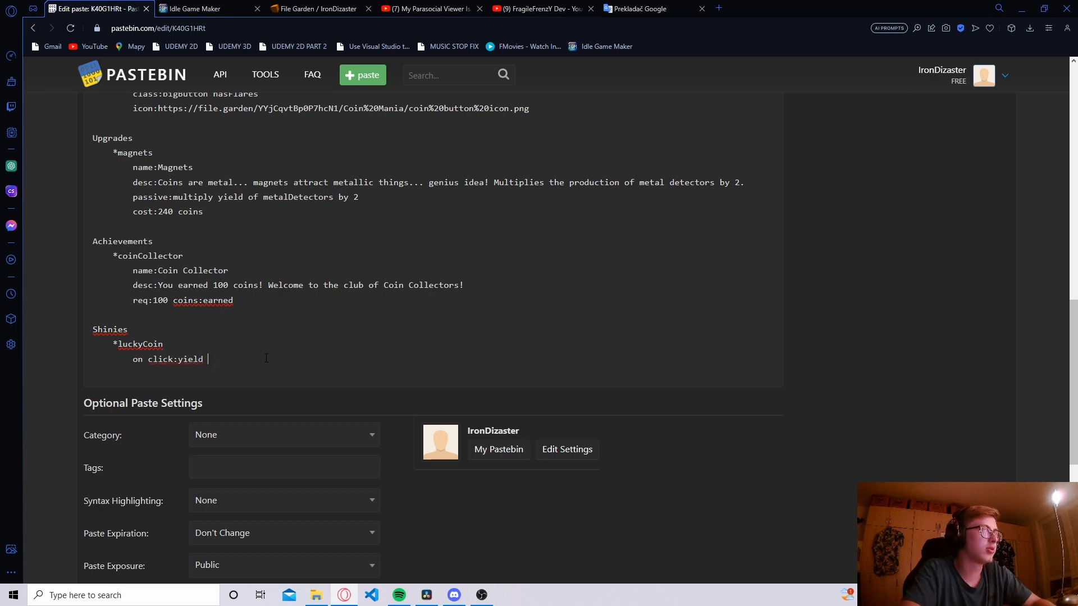
pyautogui.write('(random())')
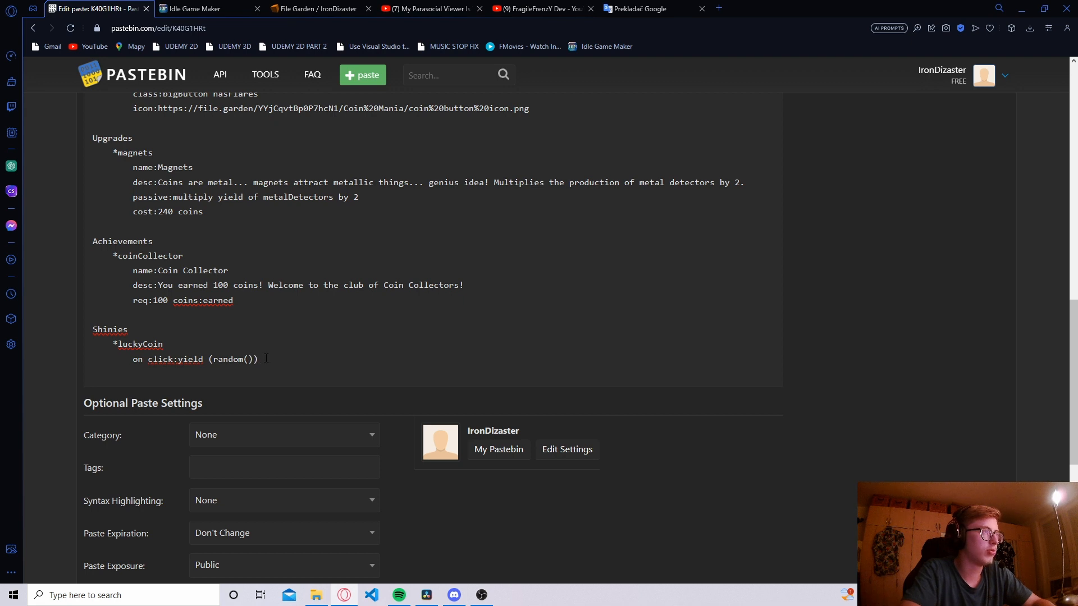
pyautogui.write('coins:ps')
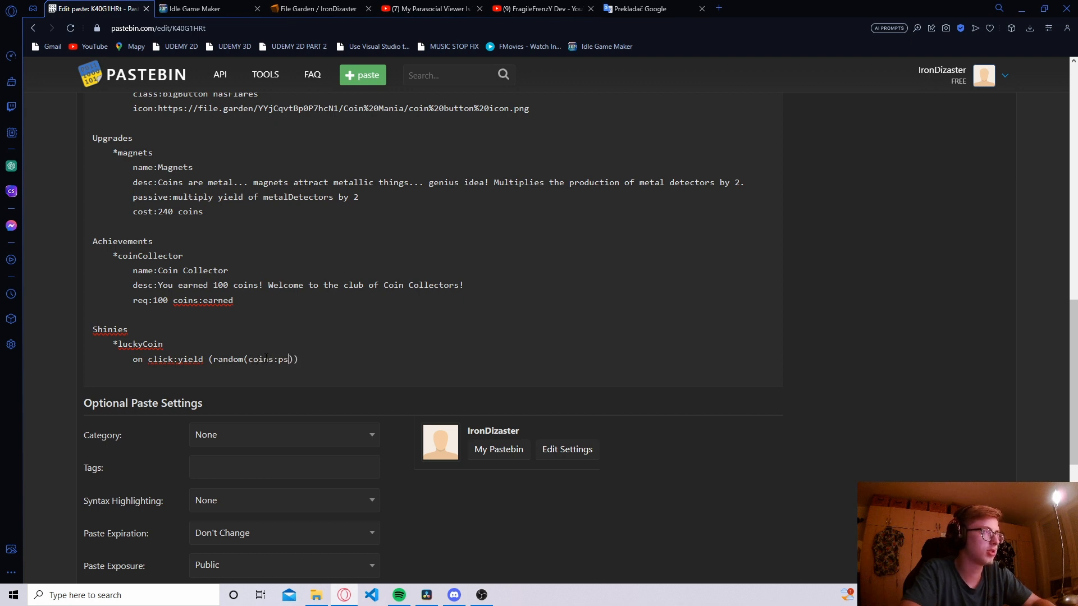
pyautogui.write('*120')
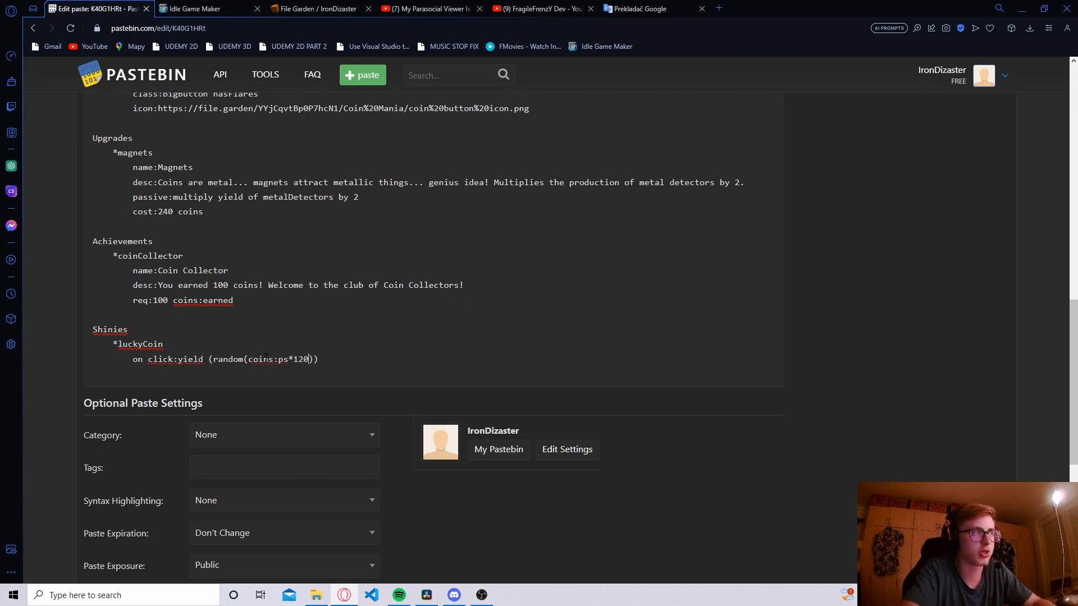
pyautogui.write(',')
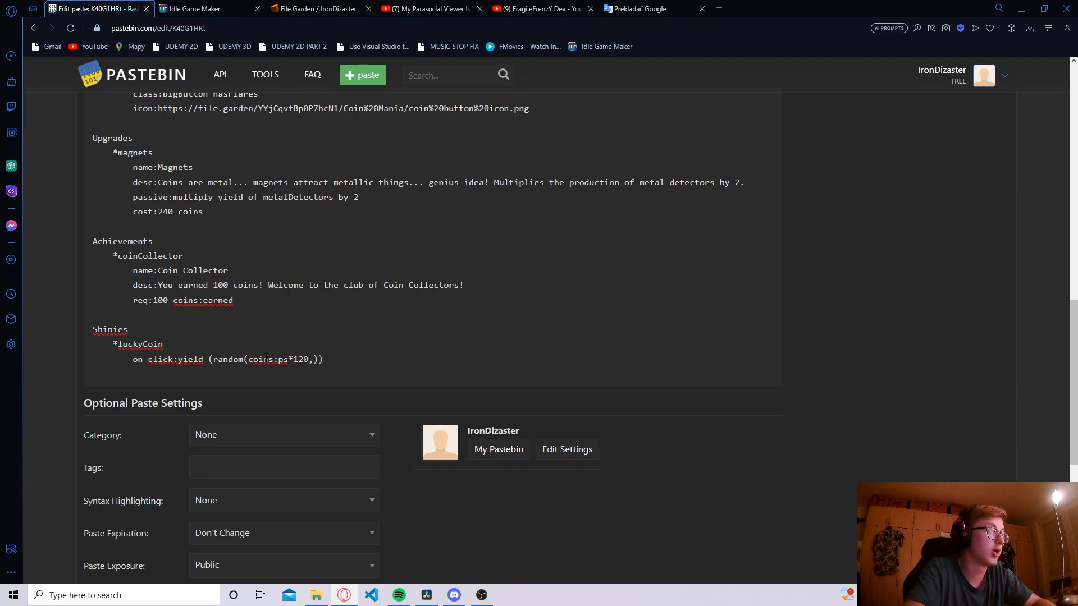
pyautogui.write('coins:ps')
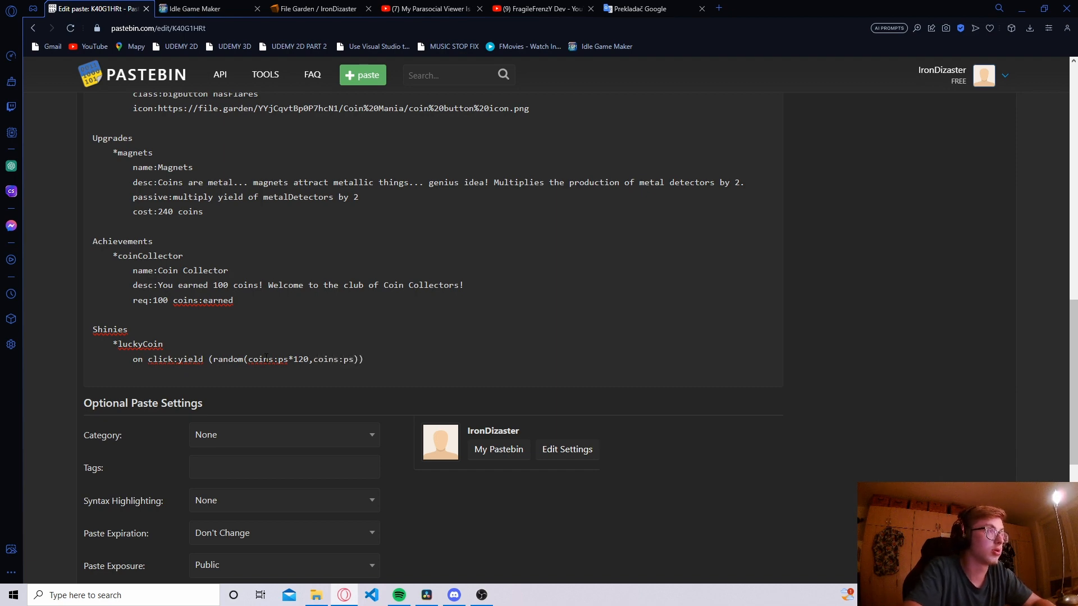
pyautogui.write('*300')
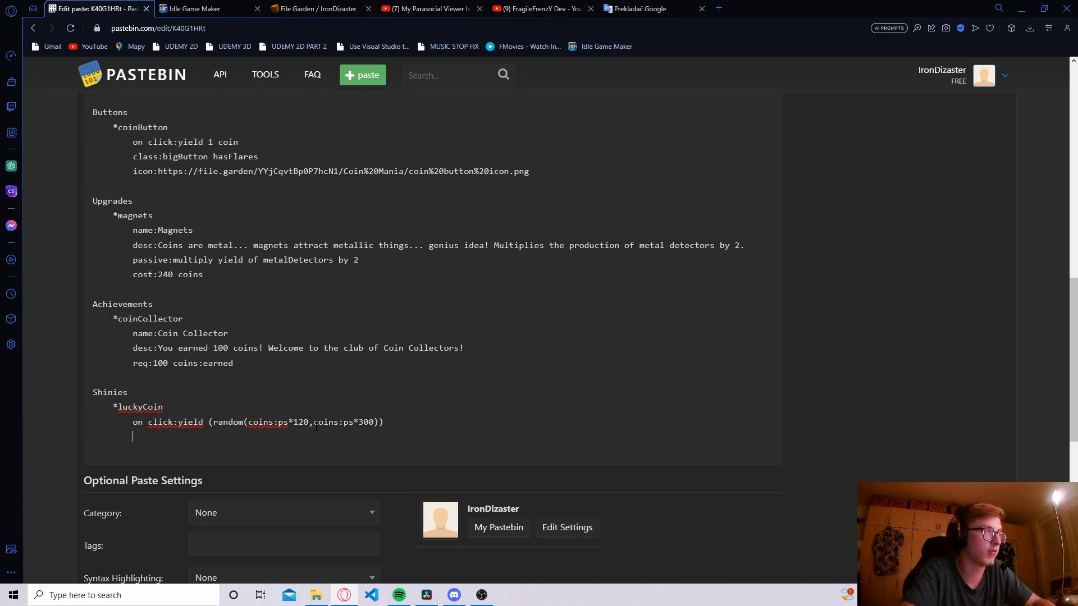
# Add frequency:5 to the luckyCoin and begin a movement: line.
pyautogui.write('frequency')
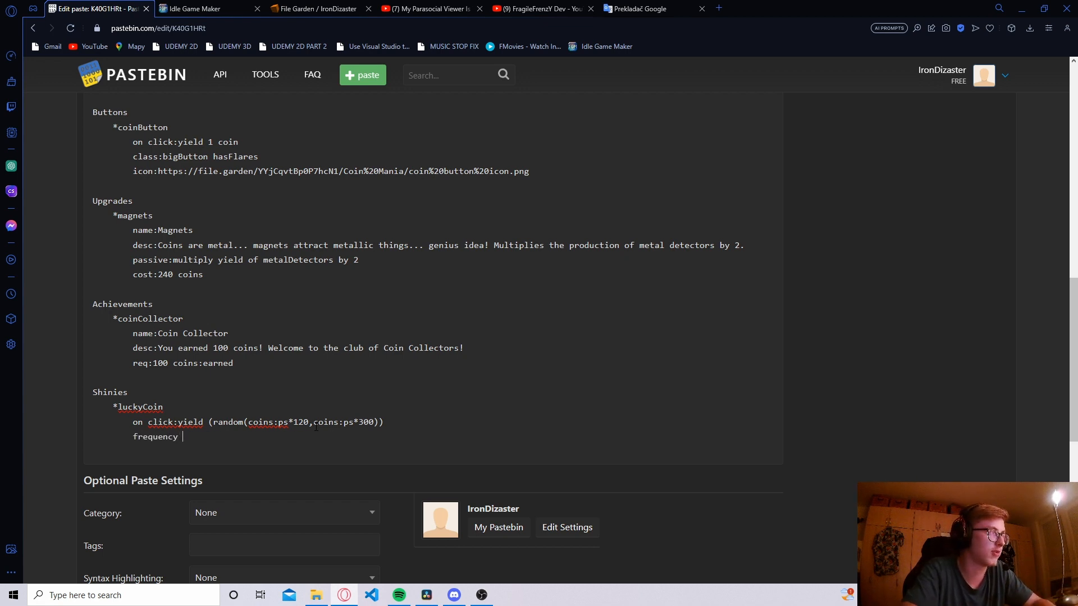
pyautogui.write(':5')
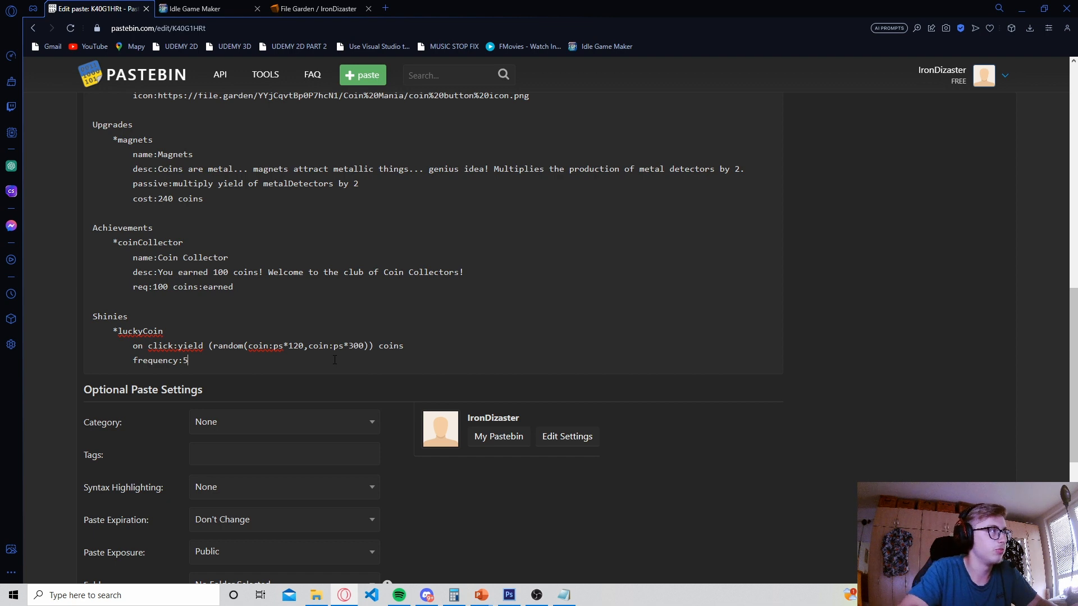
pyautogui.write('movement:')
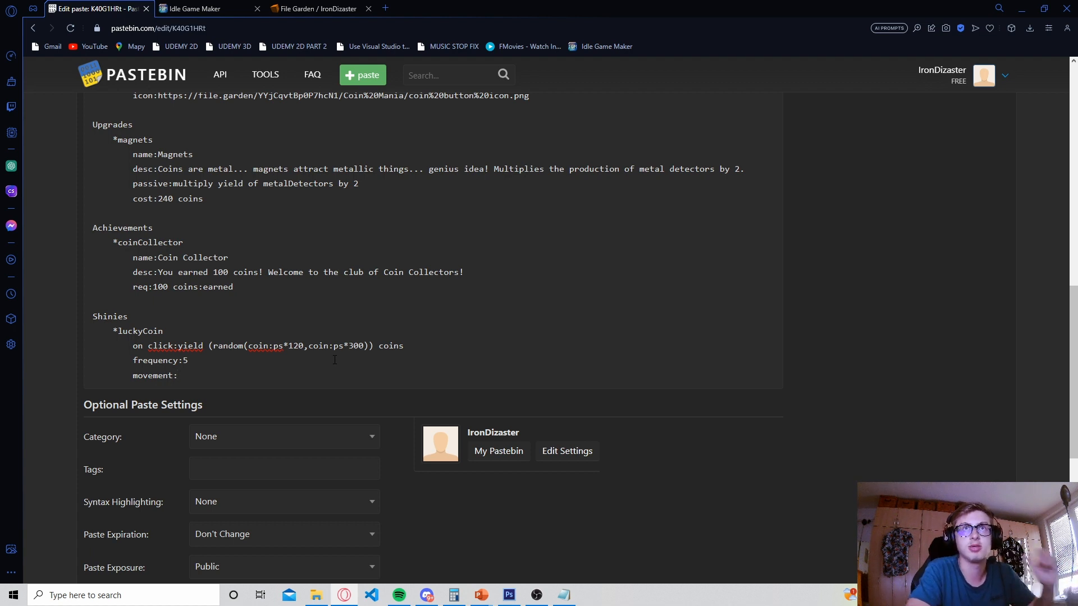
# Set the movement to growShrink pulse:1 bobVertical:0.25 bobHorizontal:0.25 anywhere.
pyautogui.write('growShrink pulse:')
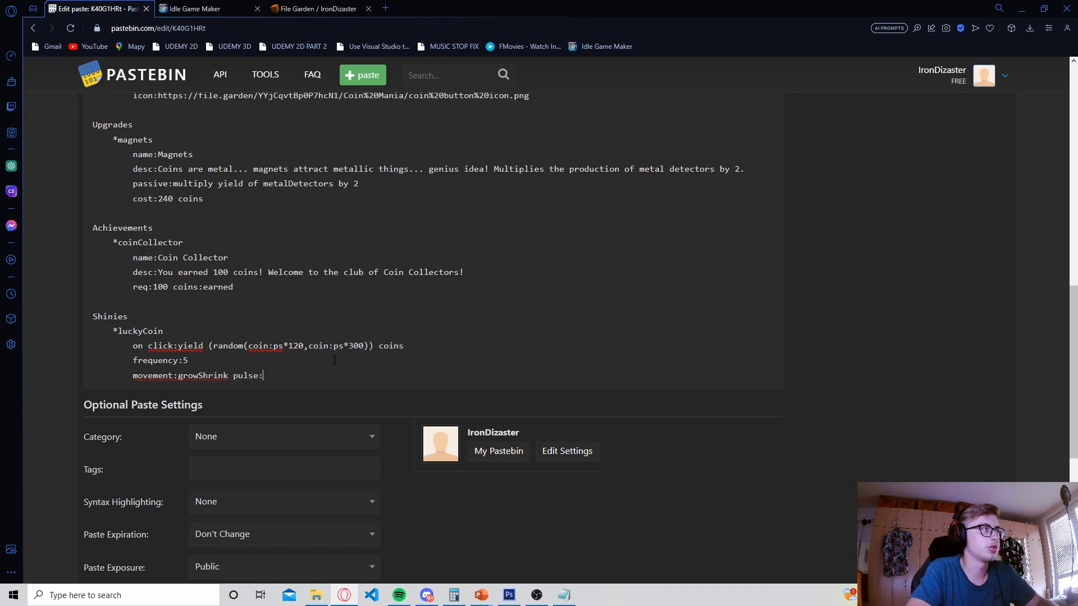
pyautogui.write('1 bobVertical:0.25')
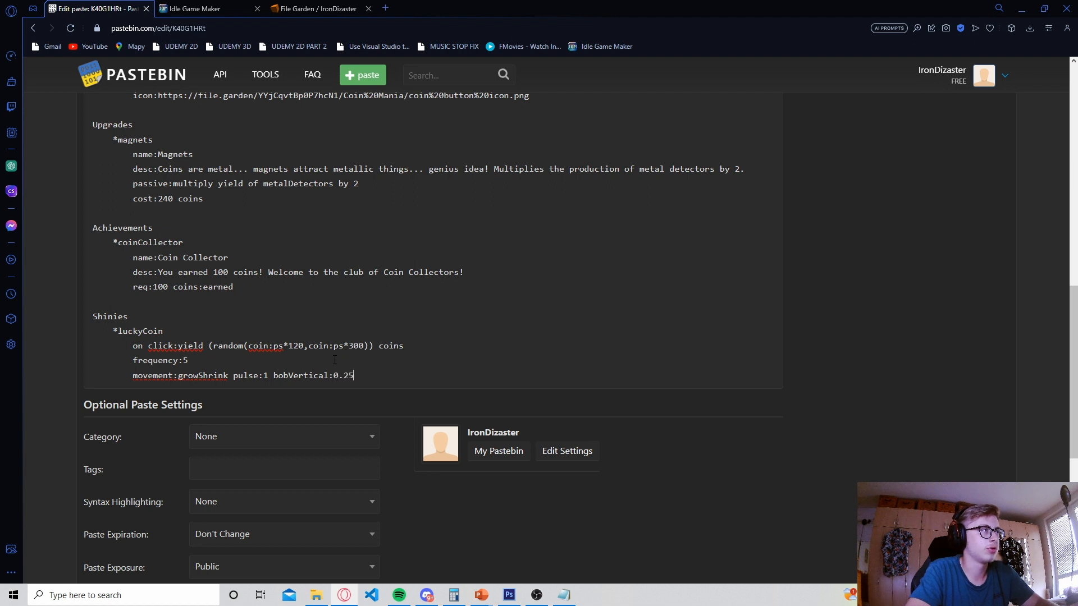
pyautogui.write('bobHorizontal:0.')
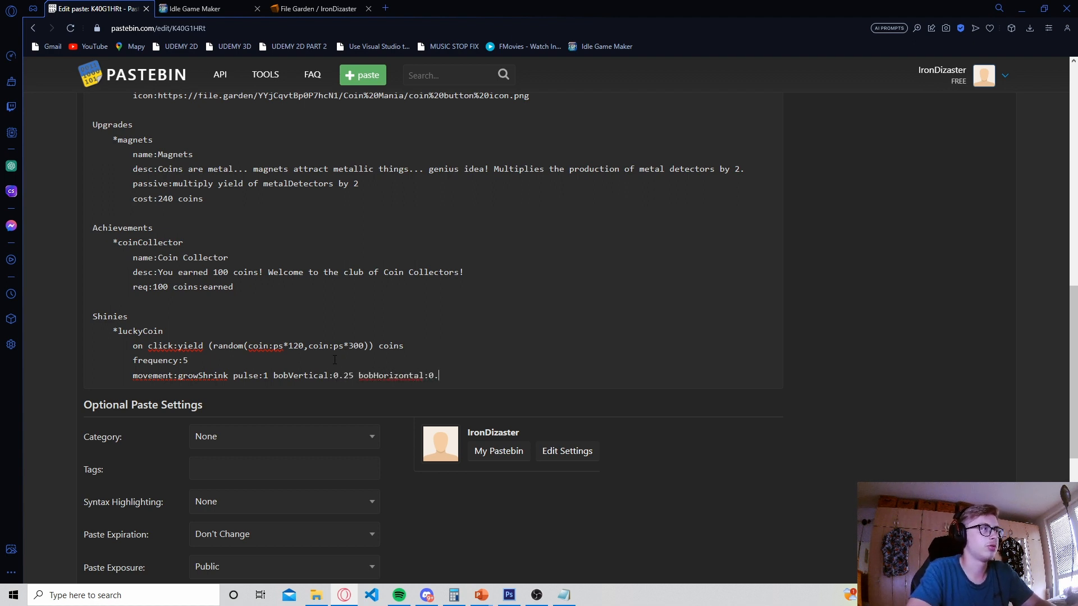
pyautogui.write('25')
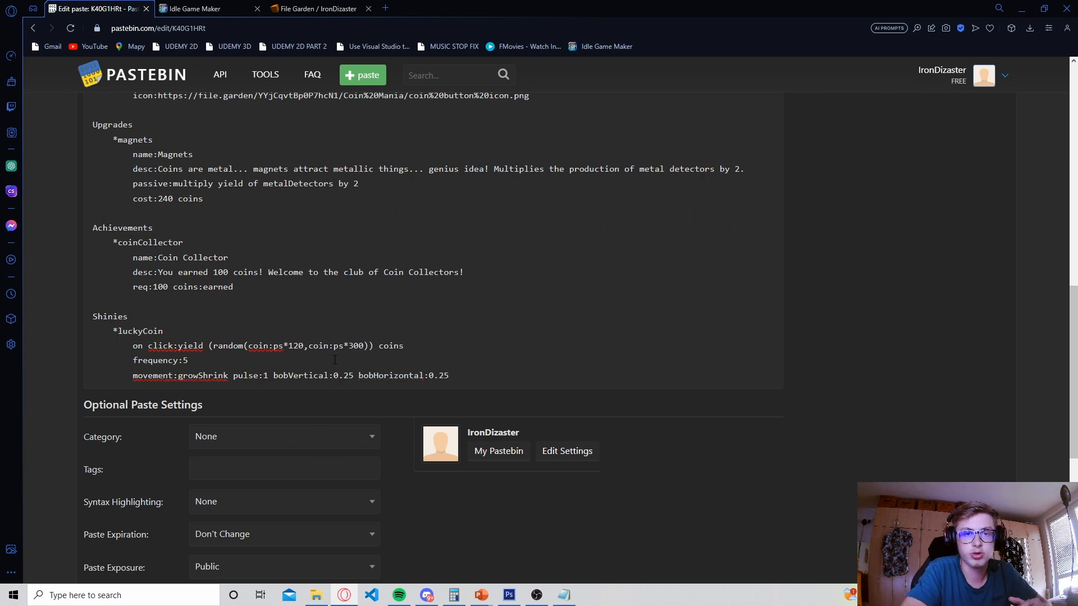
pyautogui.write('anyw')
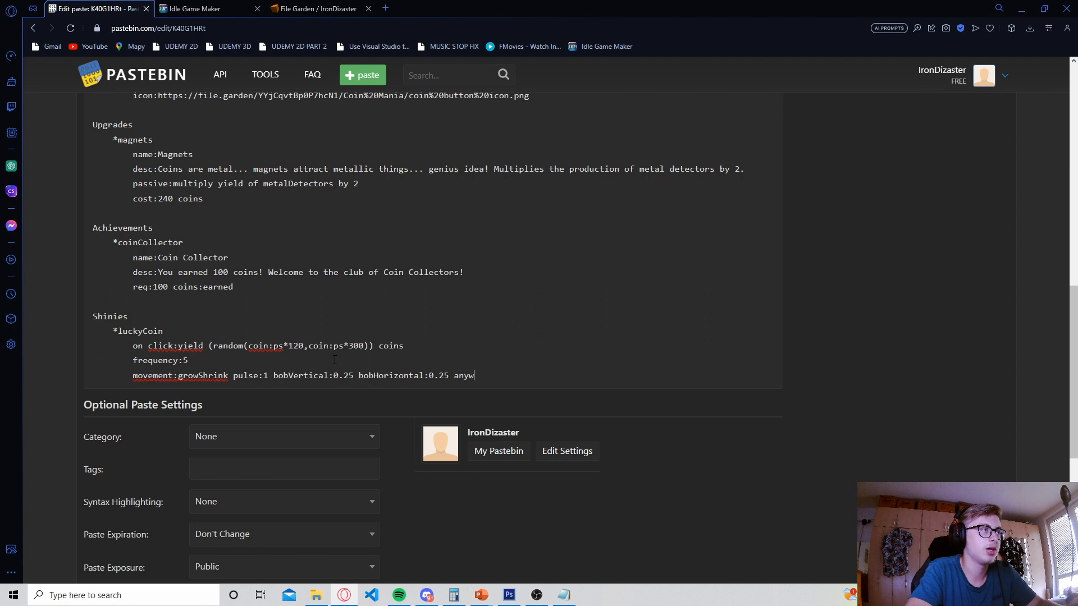
pyautogui.write('here')
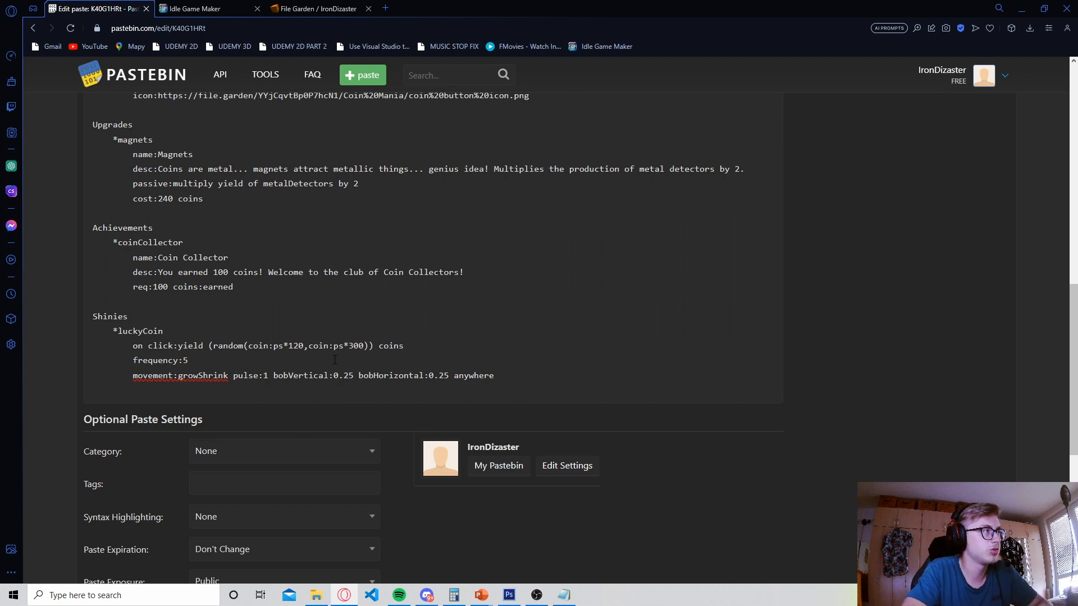
# Add a class:hasFlares line and move editing to just after the *luckyCoin header.
pyautogui.write('class')
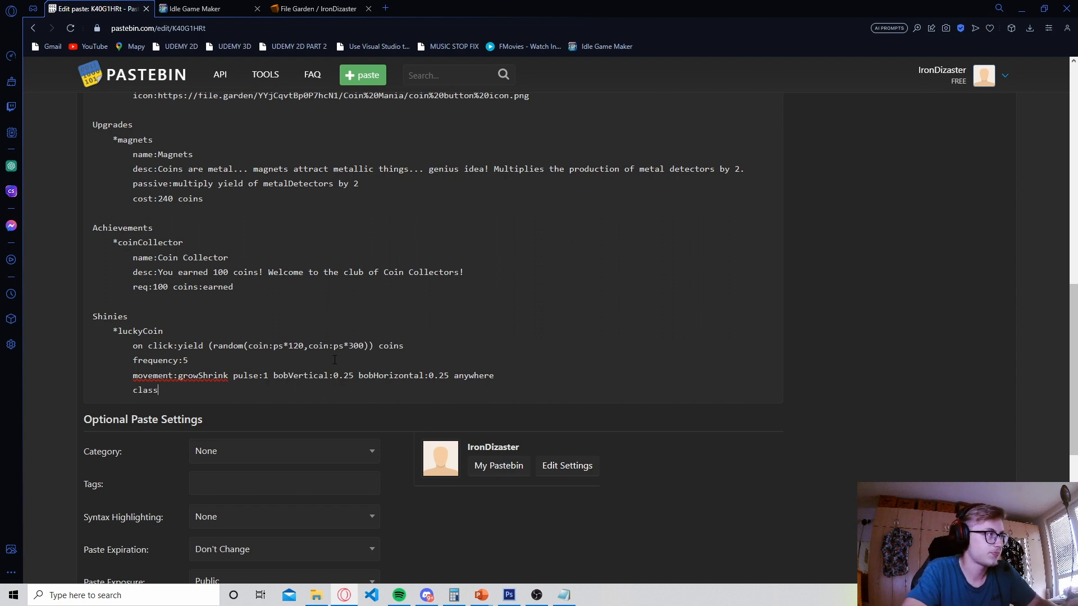
pyautogui.write(':hasFlares')
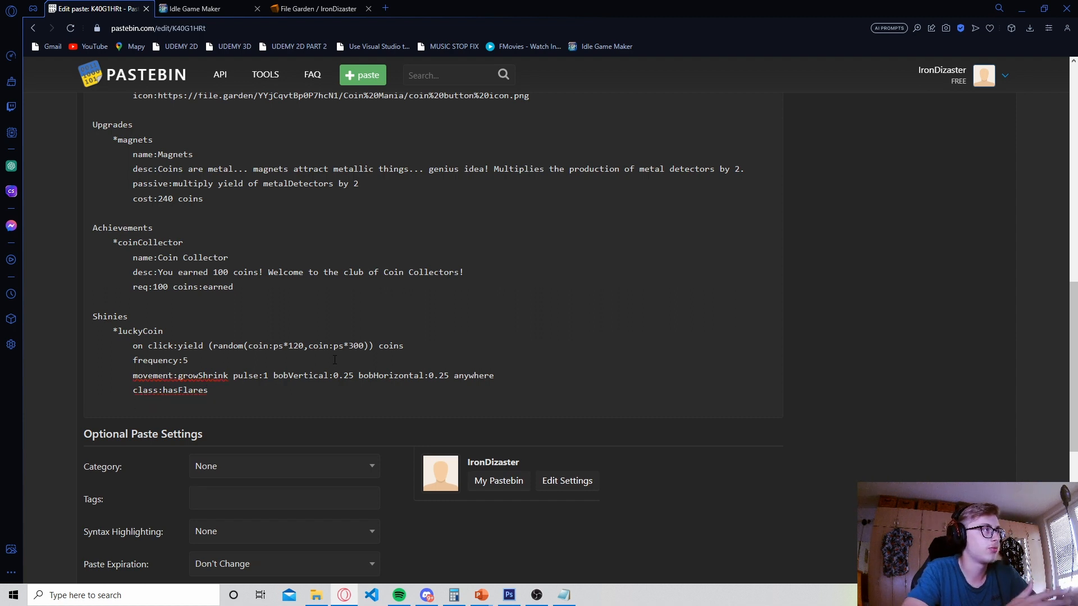
pyautogui.press('Enter')
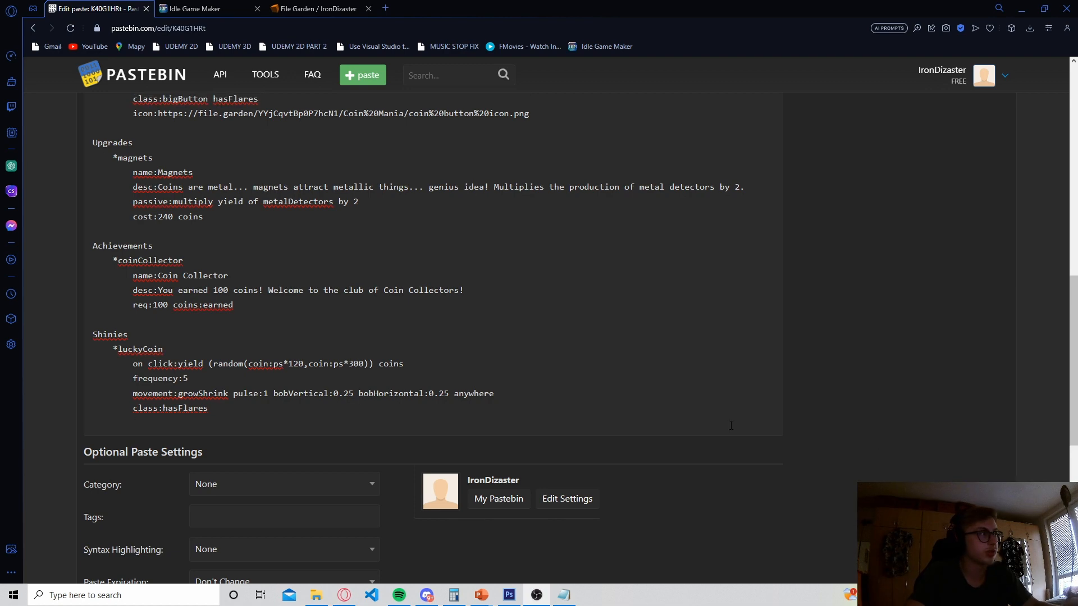
pyautogui.click(162, 349)
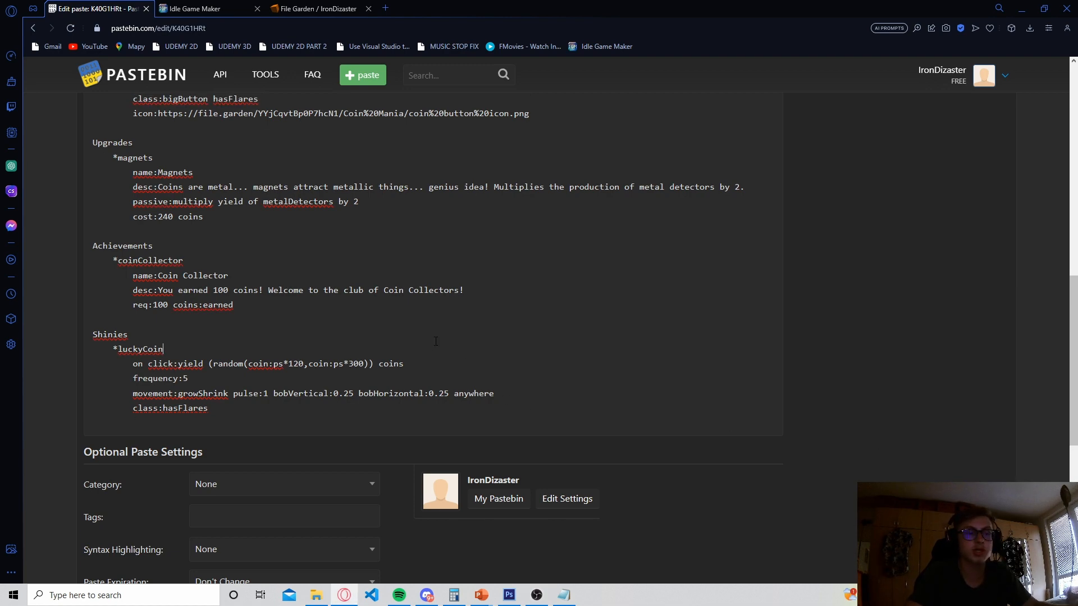
pyautogui.scroll(-3)
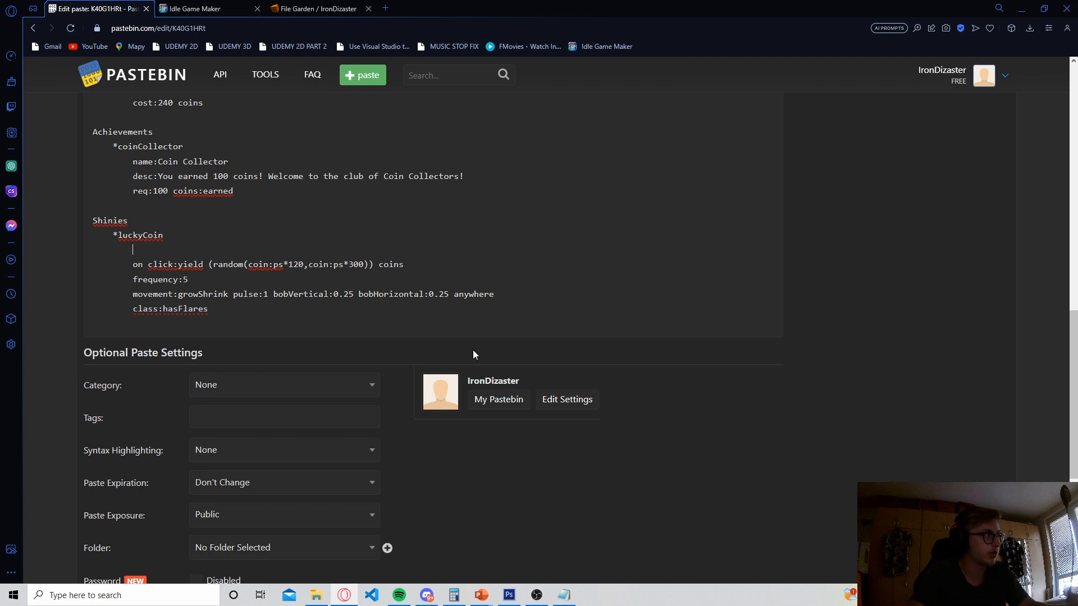
# Add a name:lucky line under the *luckyCoin header.
pyautogui.write('name:')
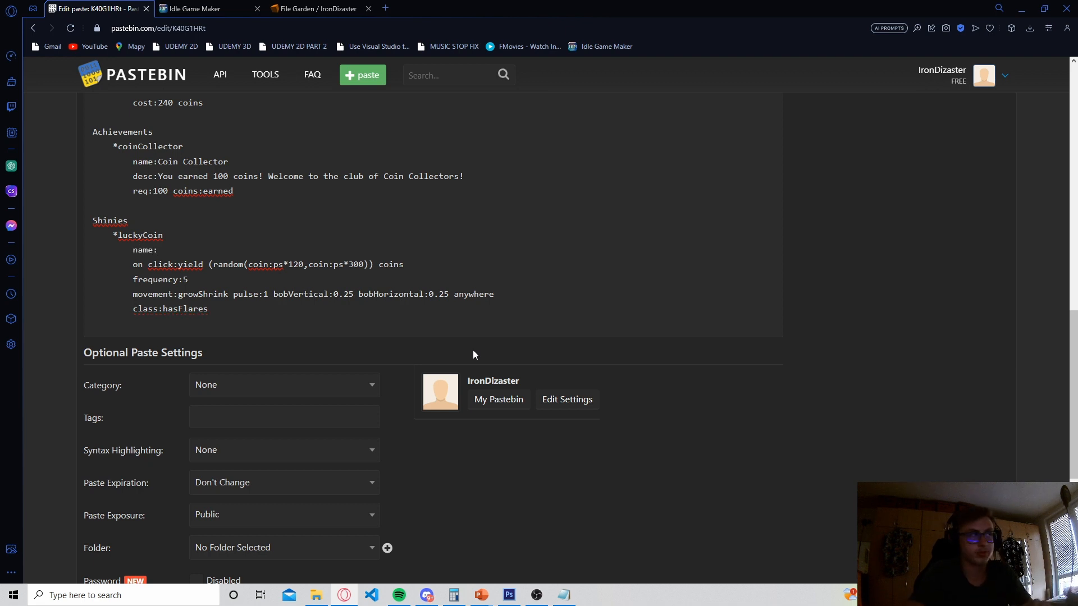
pyautogui.write('lucky')
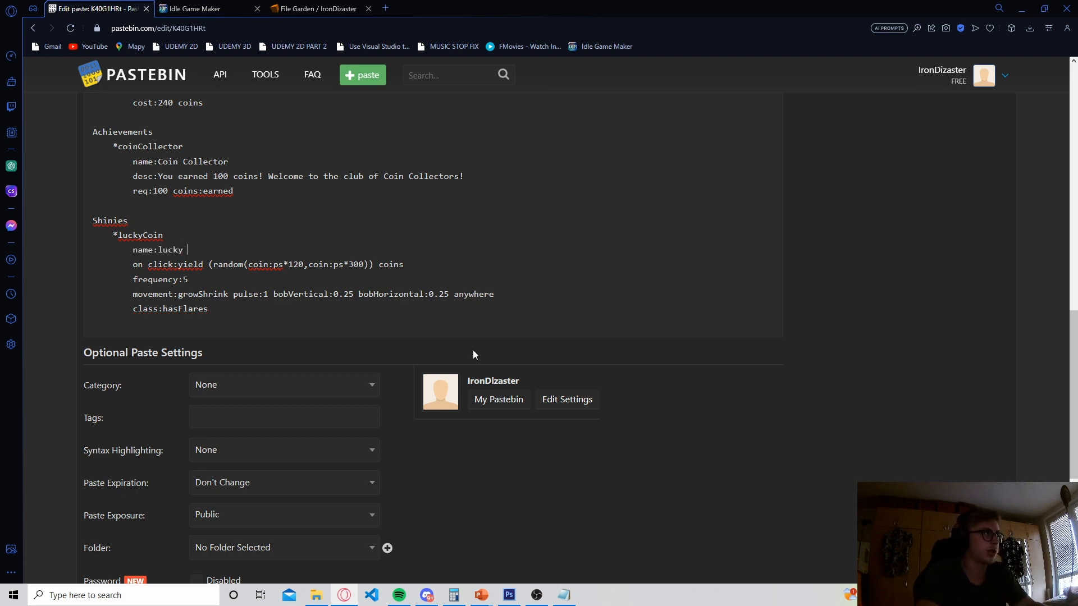
pyautogui.scroll(-3)
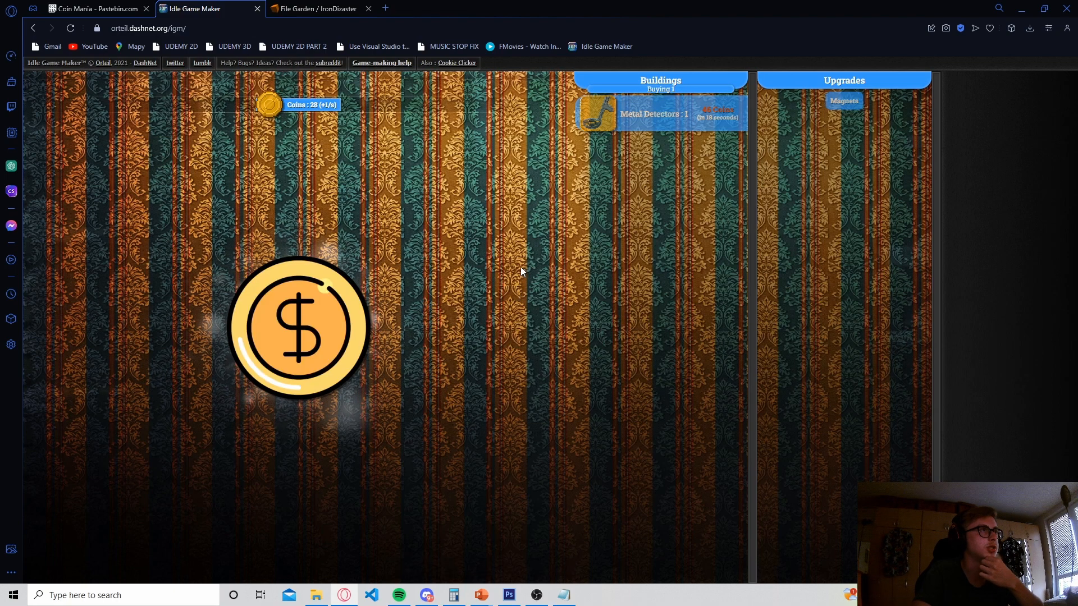
# Click the lucky coin shiny when it appears, pushing coins past 500 for Coin Collector.
pyautogui.click(299, 327)
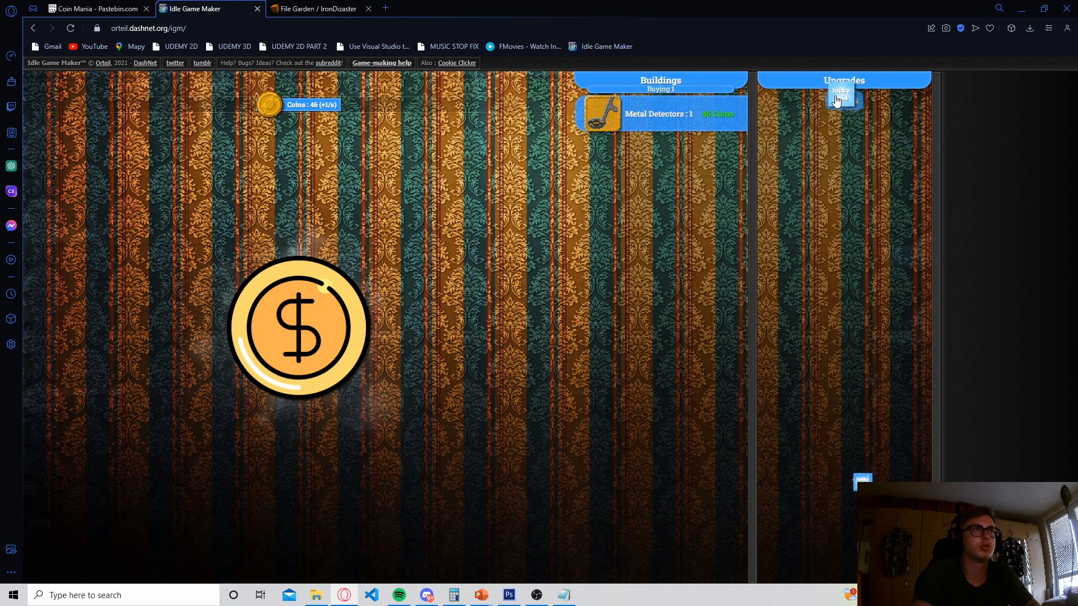
pyautogui.click(298, 327)
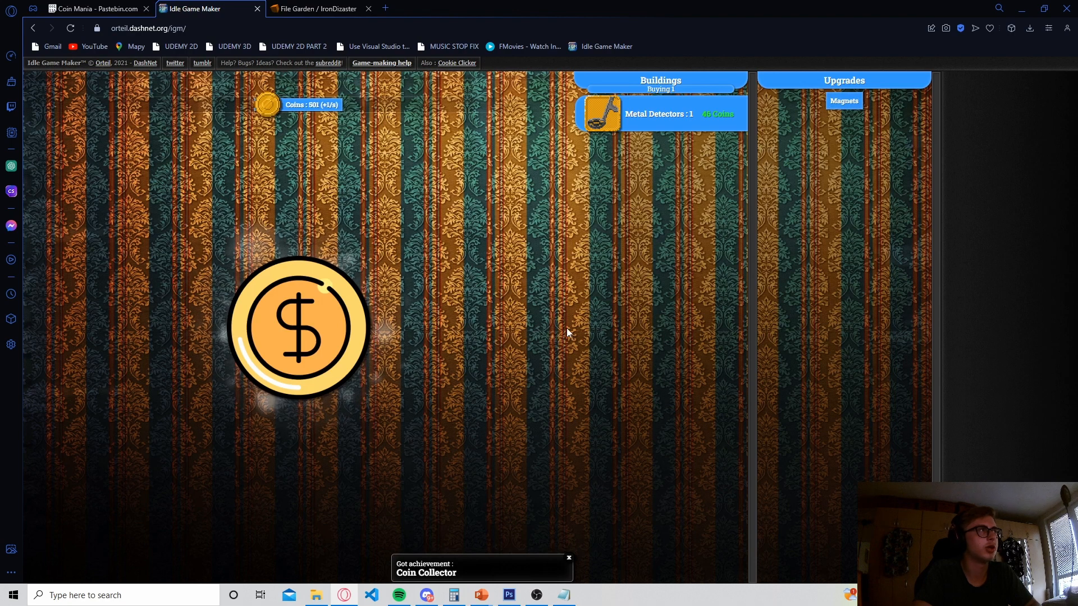
pyautogui.click(299, 327)
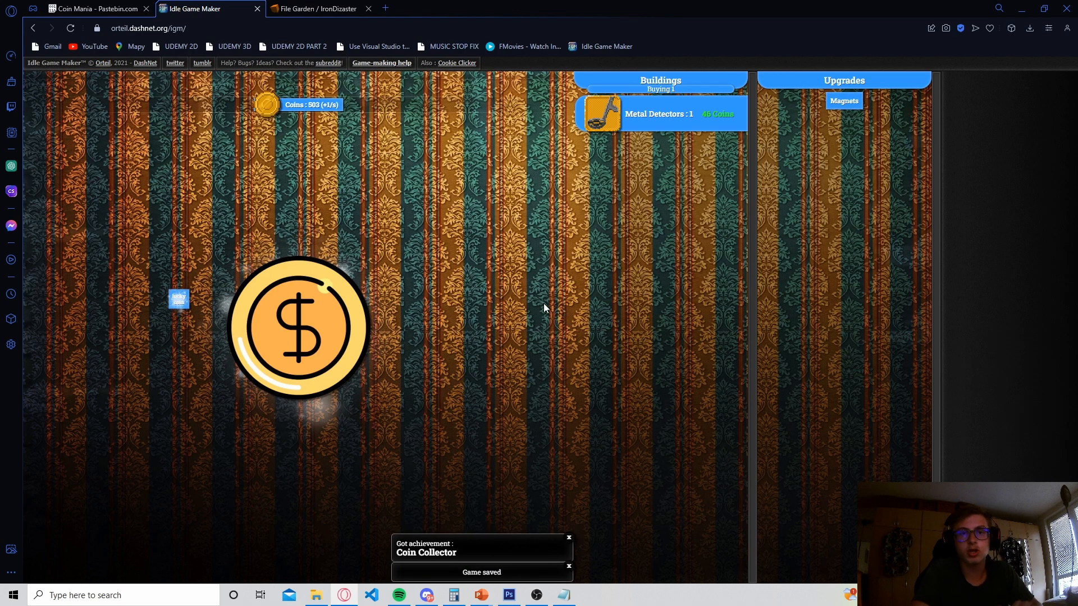
pyautogui.click(298, 325)
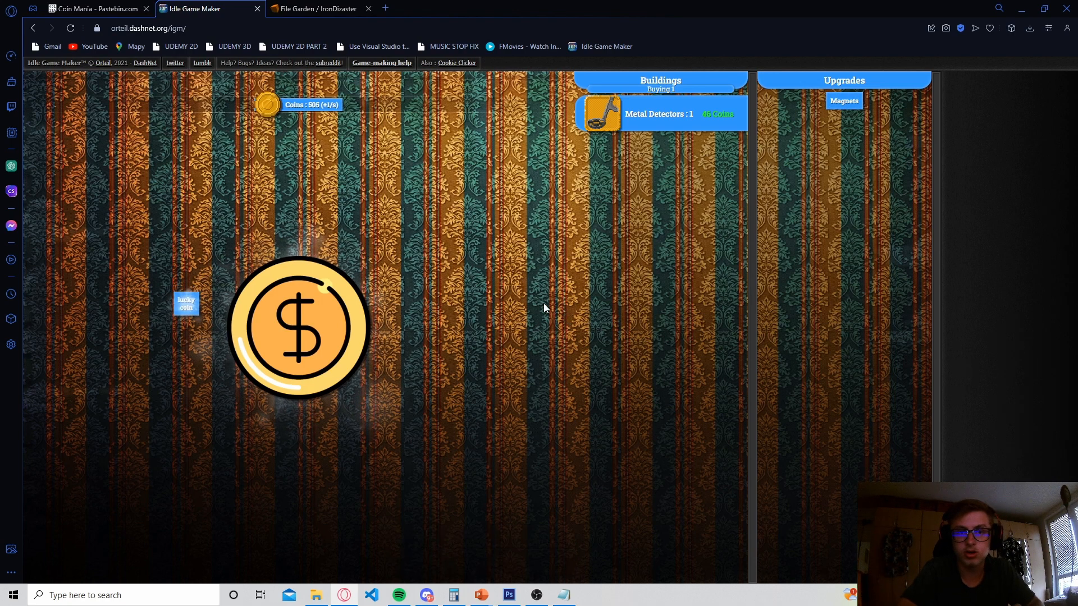
pyautogui.click(96, 8)
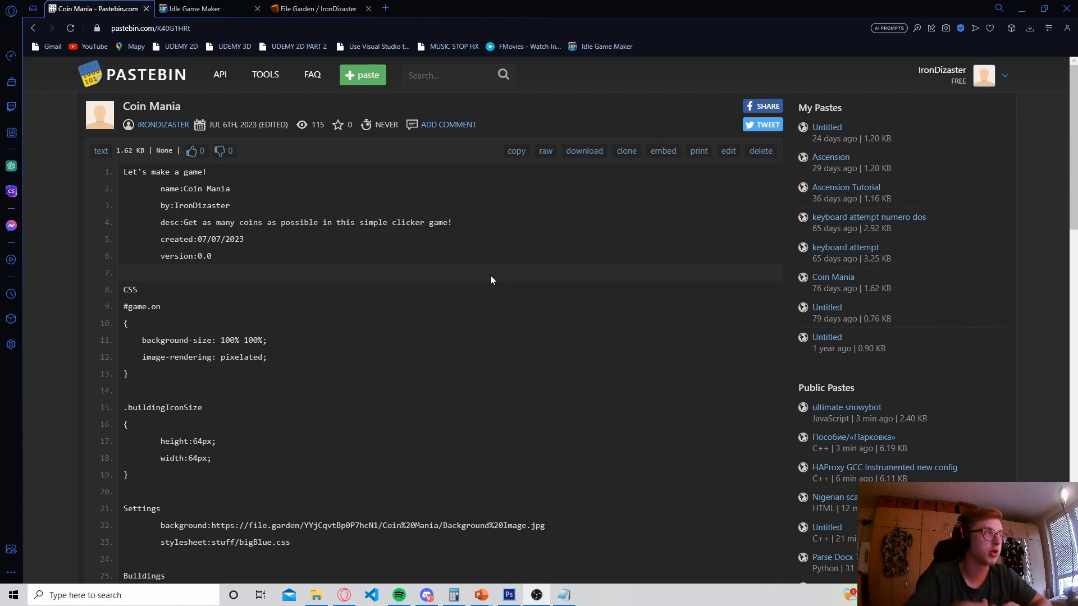
# Edit the Coin Mania paste and add a .thing-icon.shiny-icon rule sized 128px.
pyautogui.scroll(-3)
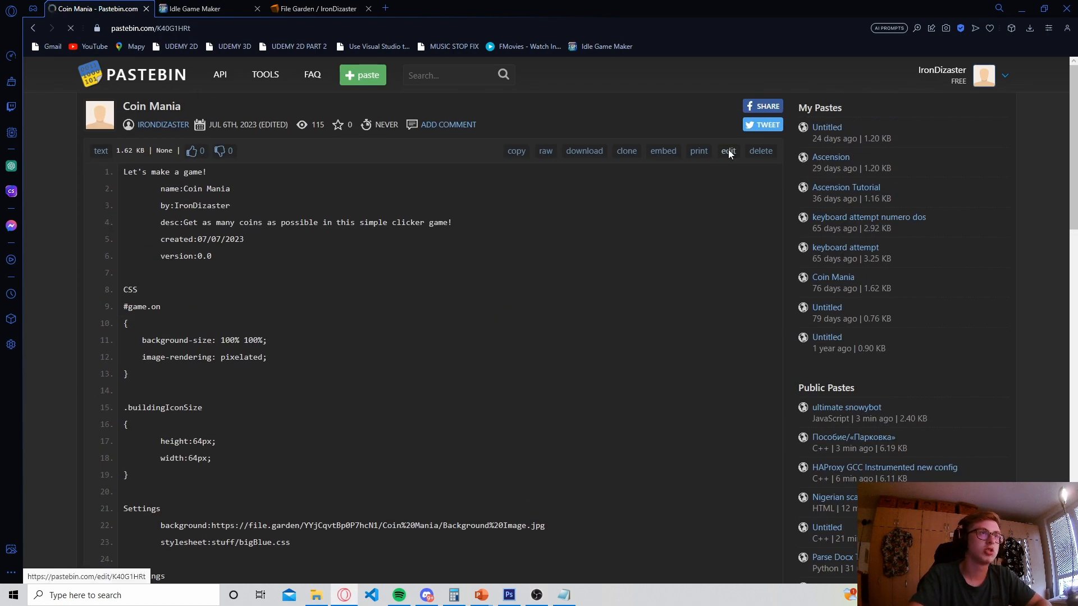
pyautogui.click(728, 150)
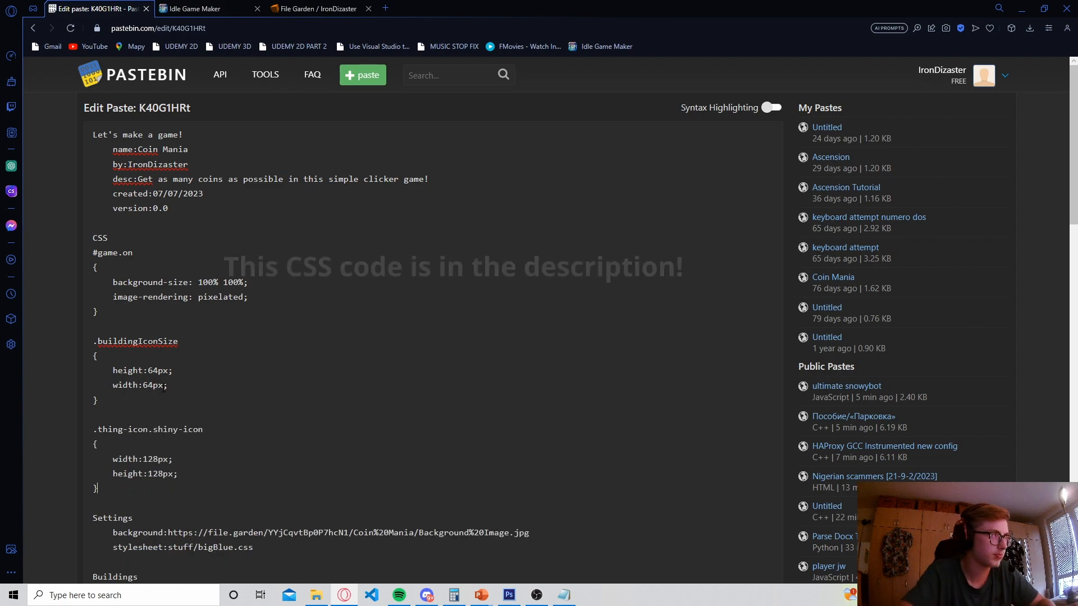
pyautogui.scroll(-3)
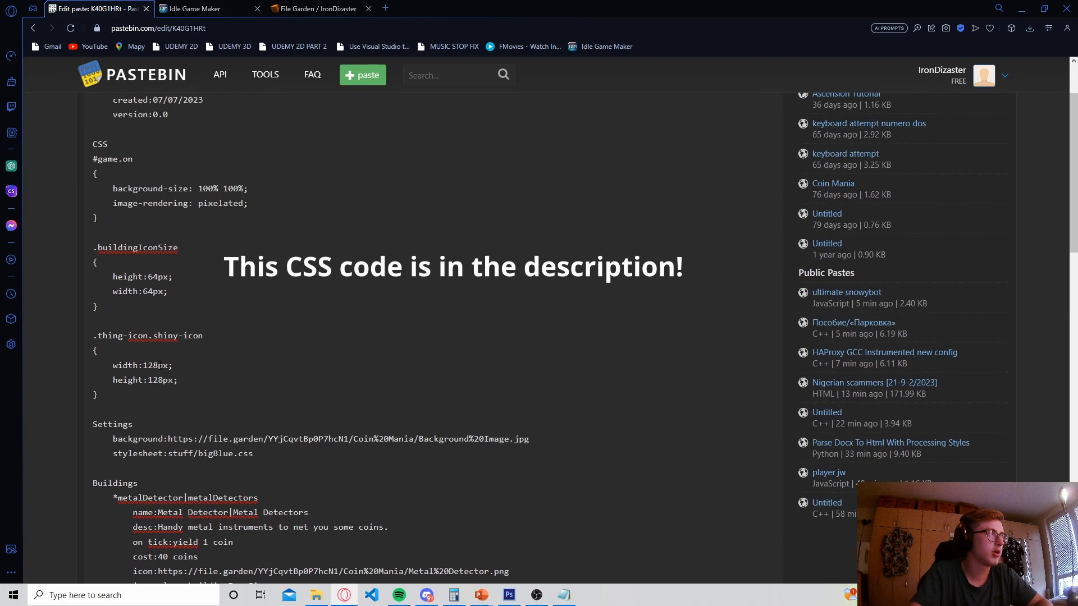
pyautogui.click(209, 336)
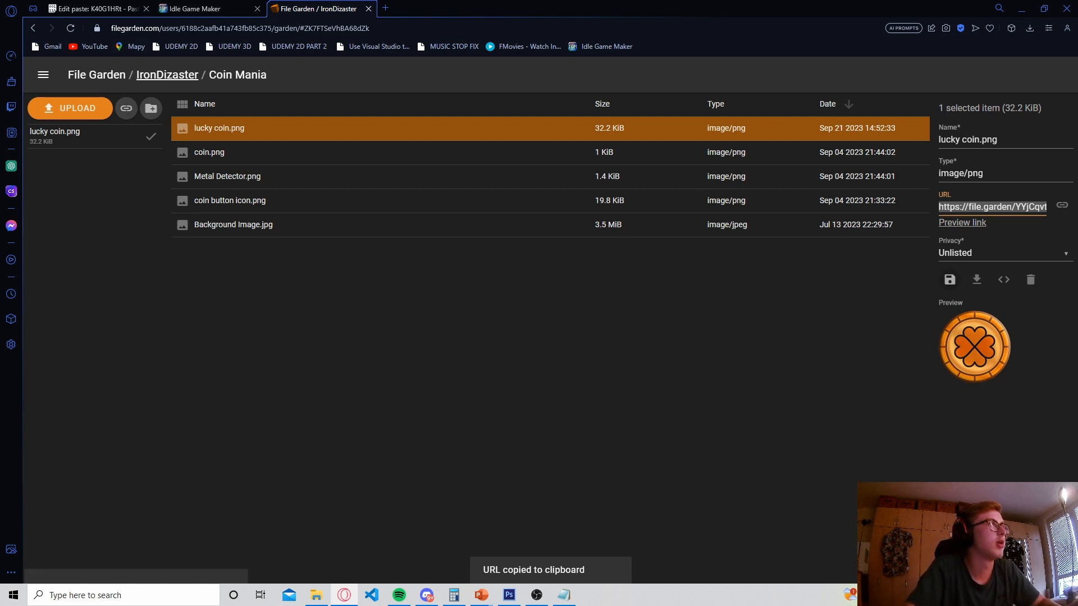
# Add the File Garden 'lucky coin.png' URL as the luckyCoin icon and save the paste.
pyautogui.click(93, 8)
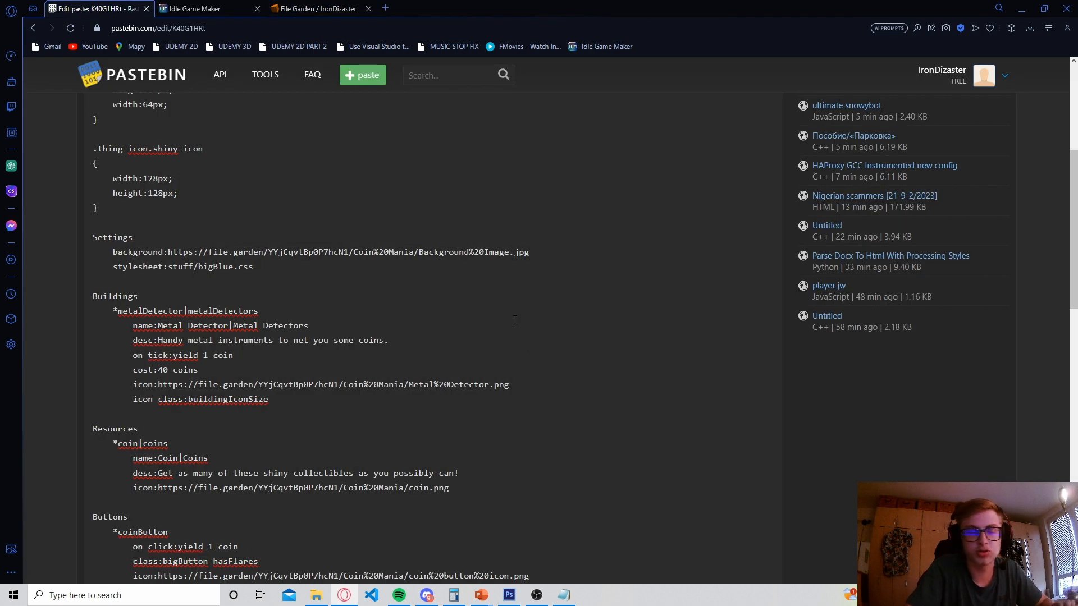
pyautogui.scroll(-3)
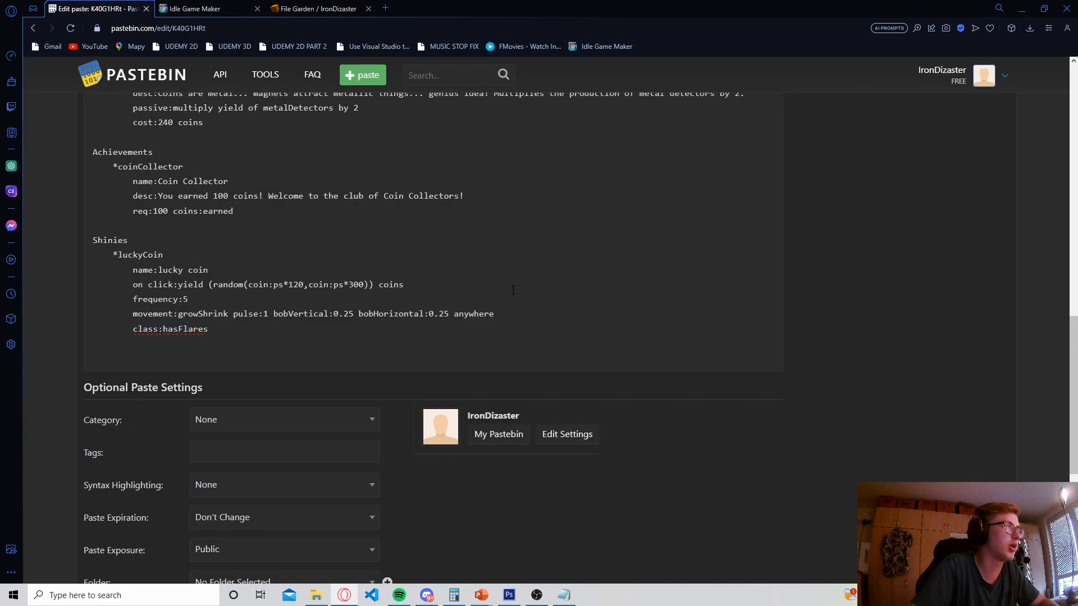
pyautogui.write('icon:https://file.garden/YYjCqvtBp0P7hcN1/Coin%20Mania/lucky%20coin.png')
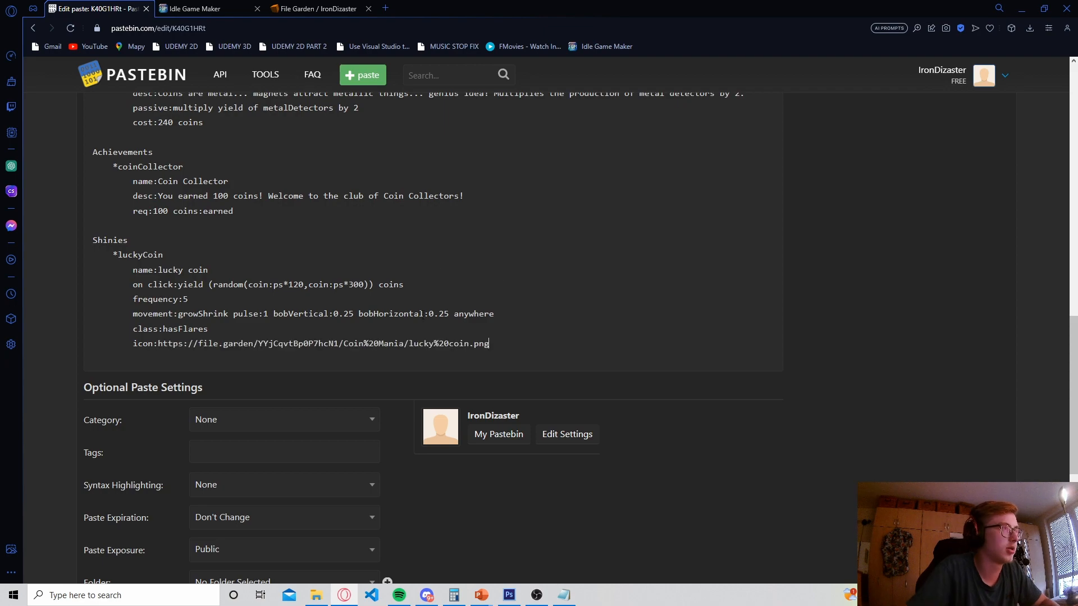
pyautogui.click(232, 398)
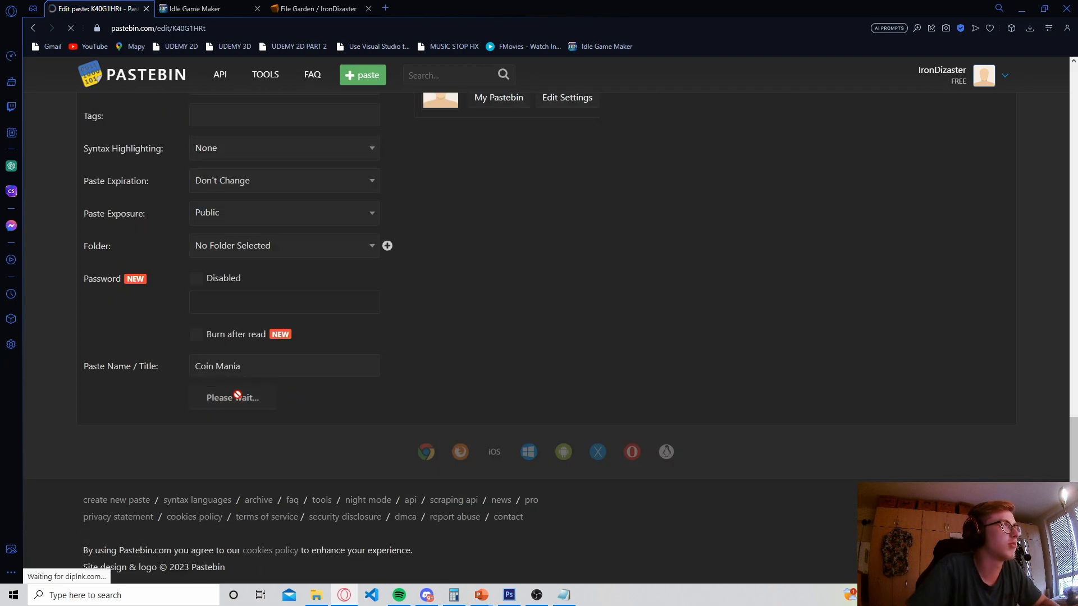
pyautogui.click(232, 397)
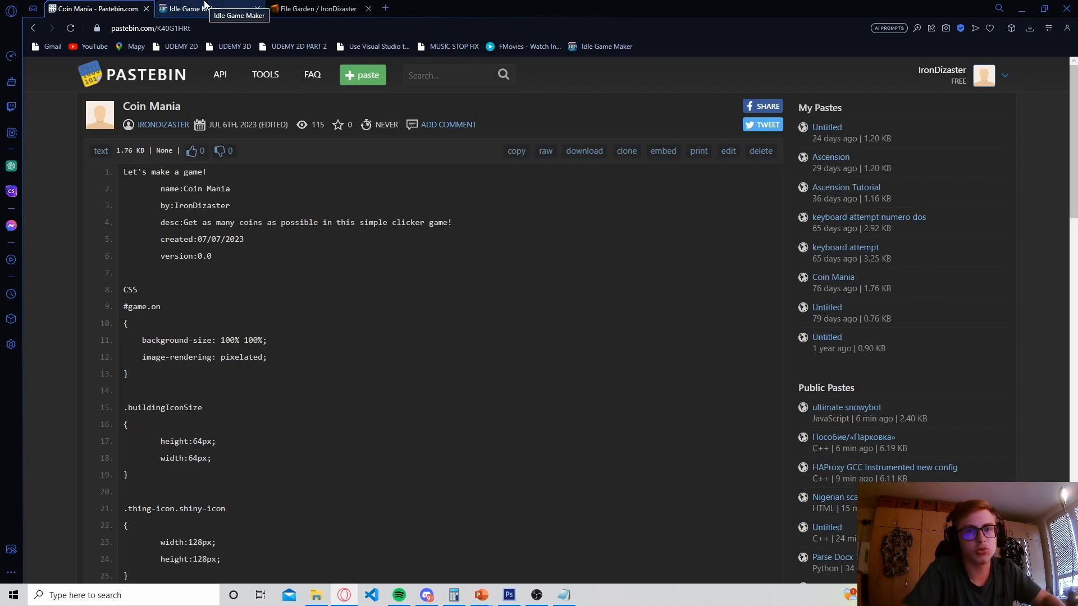
# Move between the game and the paste, then collect the lucky coin shiny in Coin Mania.
pyautogui.click(200, 9)
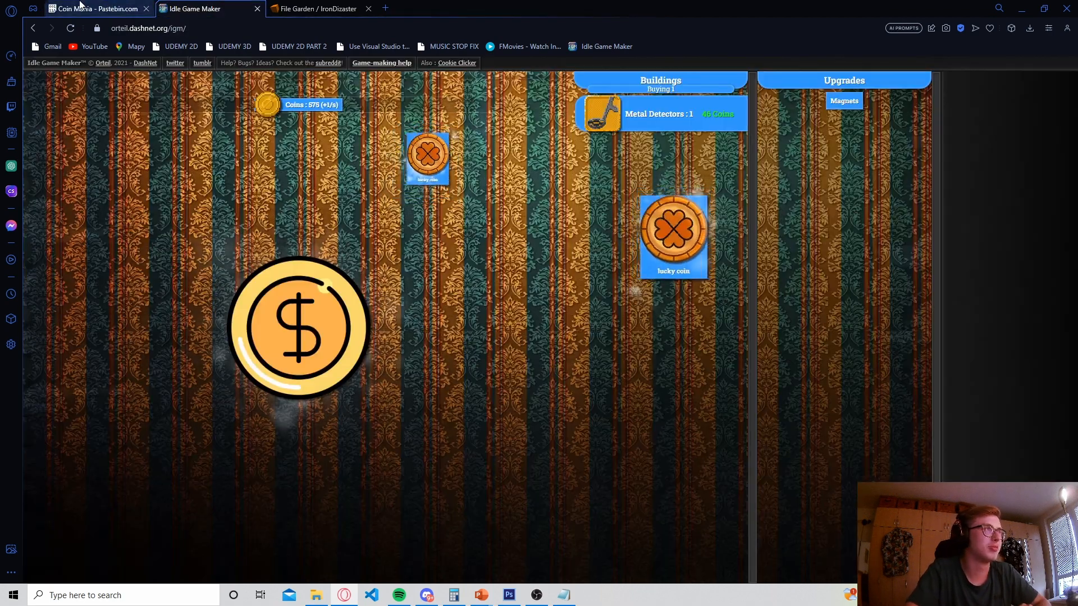
pyautogui.click(96, 8)
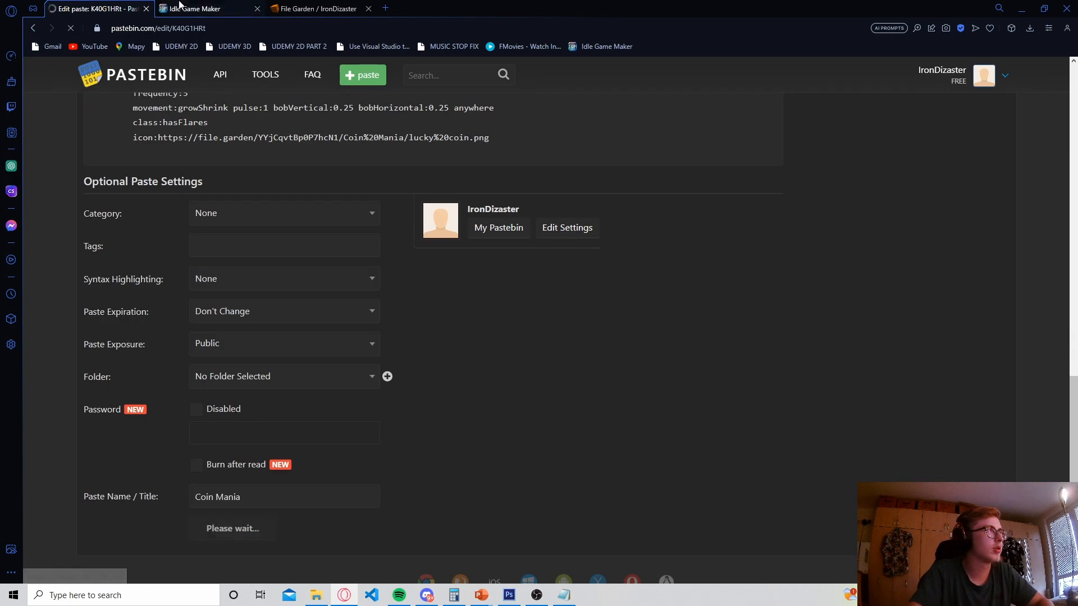
pyautogui.click(203, 8)
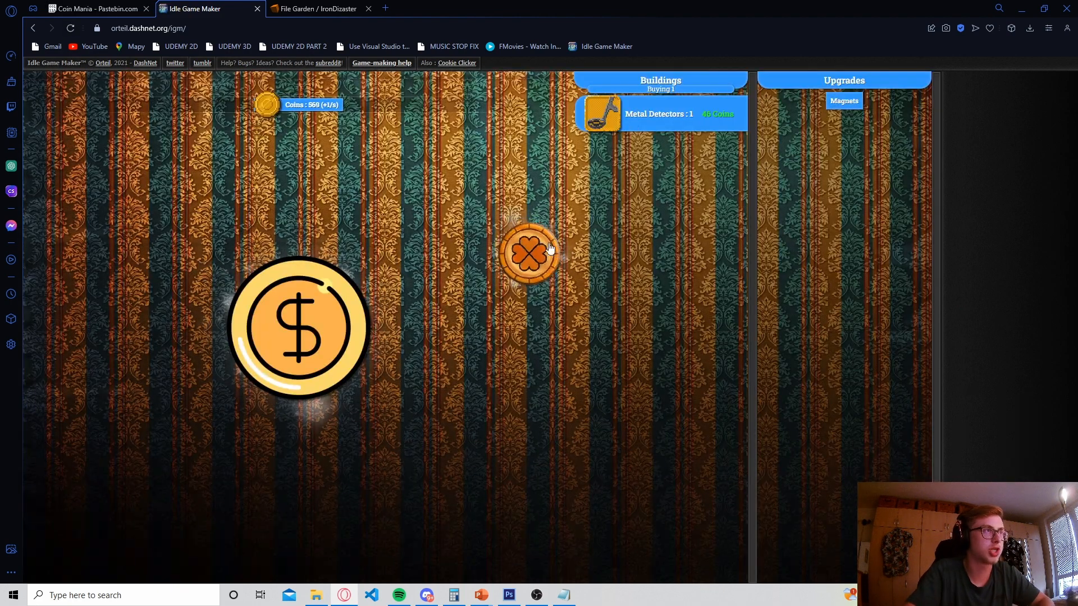
pyautogui.click(530, 254)
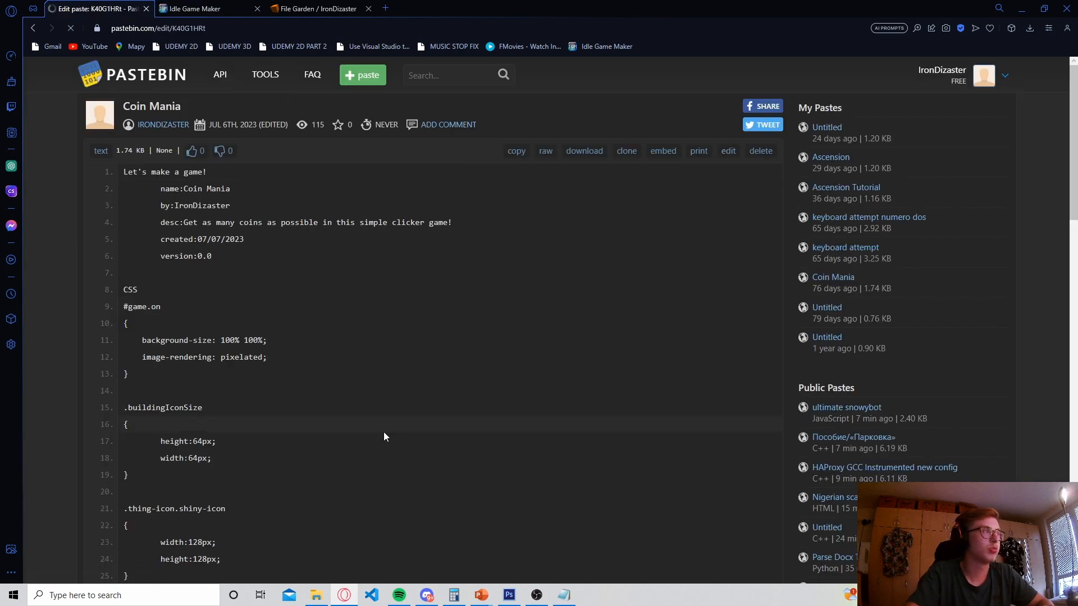
# Scroll to the Shinies section and change the luckyCoin frequency to 60.
pyautogui.scroll(-3)
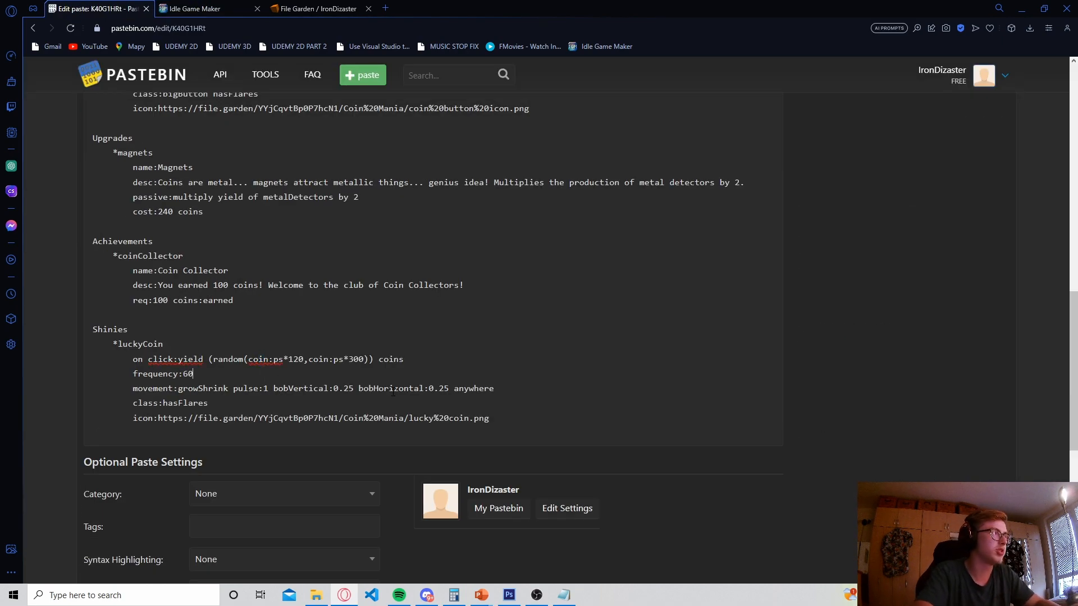
pyautogui.write('frequ')
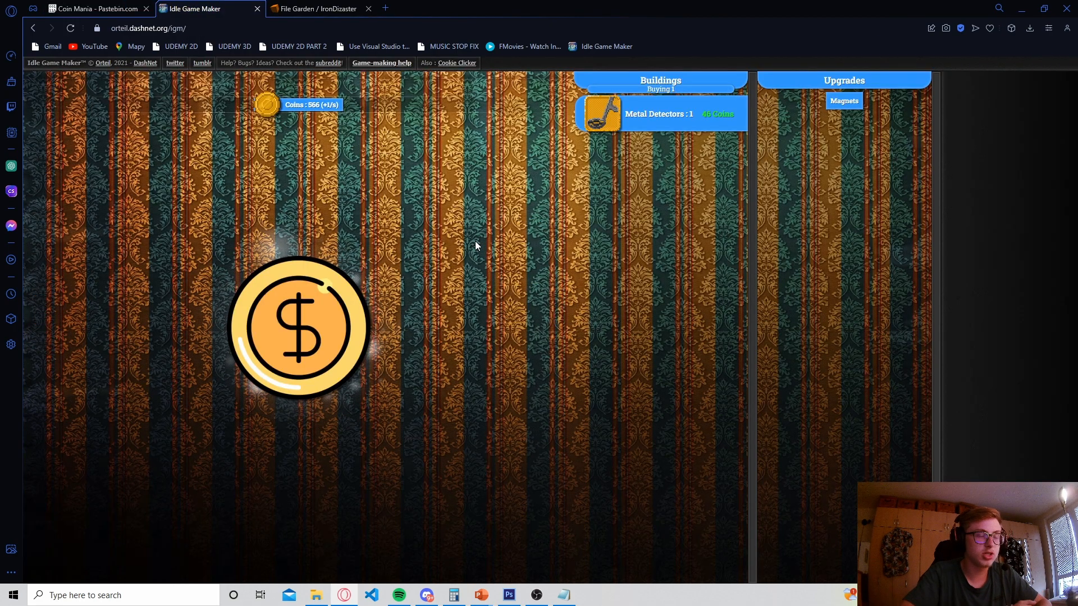
# Click the big dollar coin repeatedly, raising coins from 647 to 673.
pyautogui.click(299, 326)
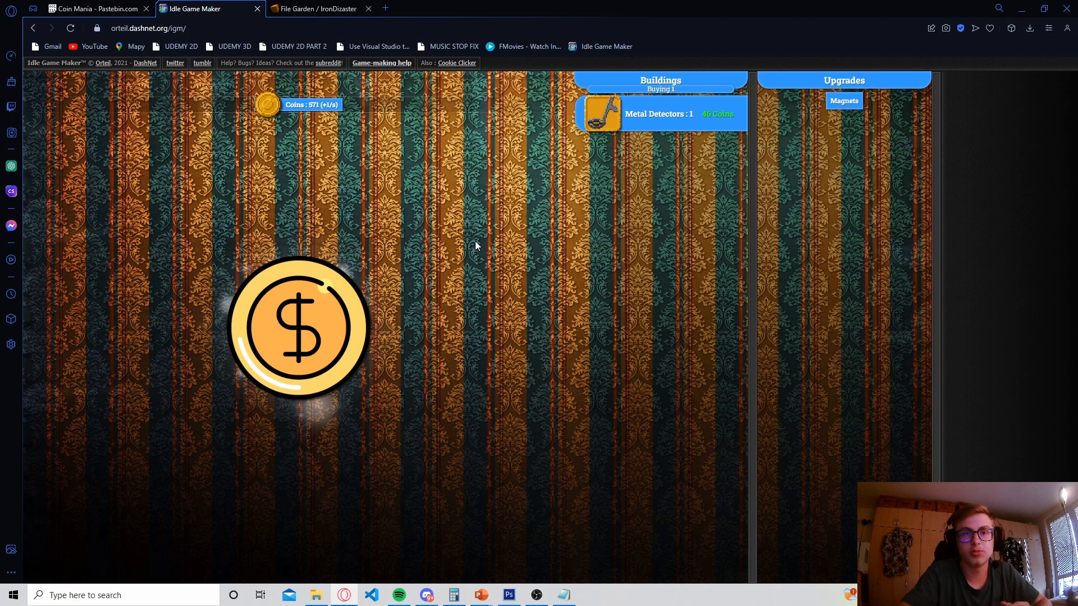
pyautogui.click(298, 326)
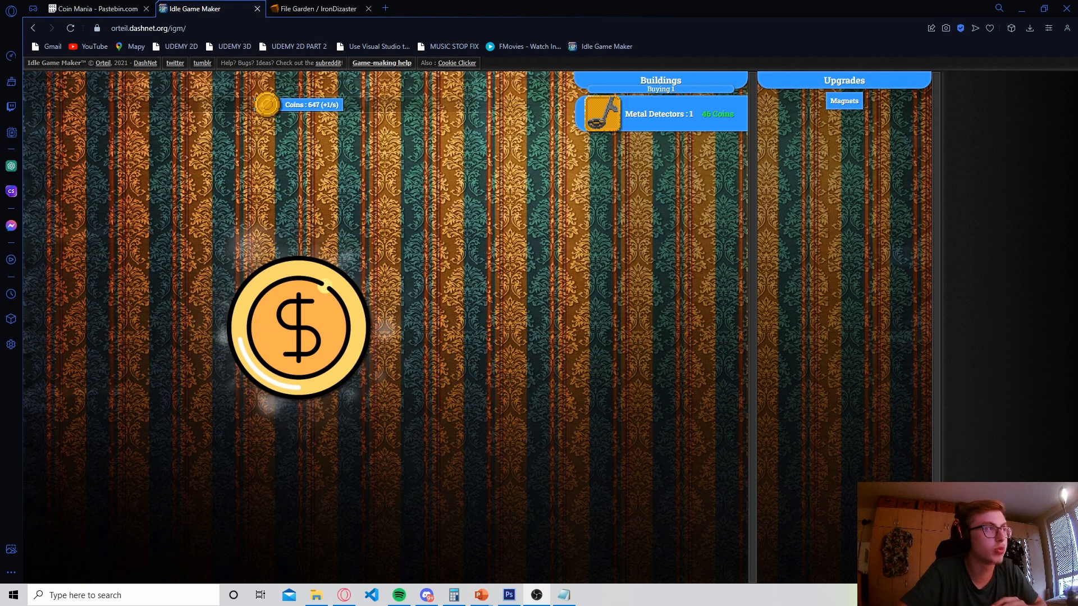
pyautogui.click(299, 326)
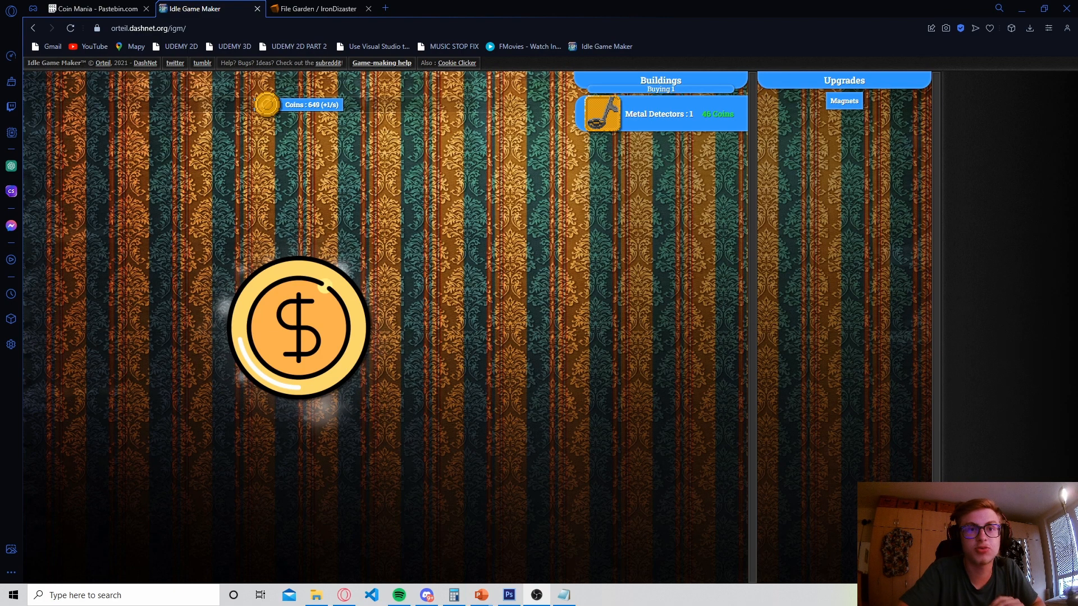
pyautogui.click(300, 327)
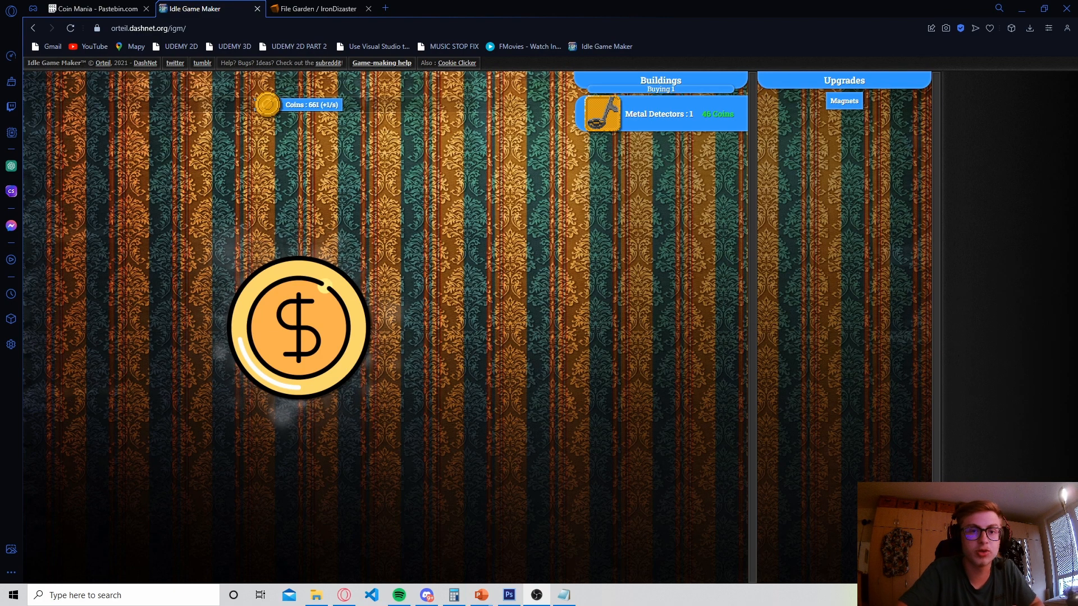
pyautogui.click(298, 326)
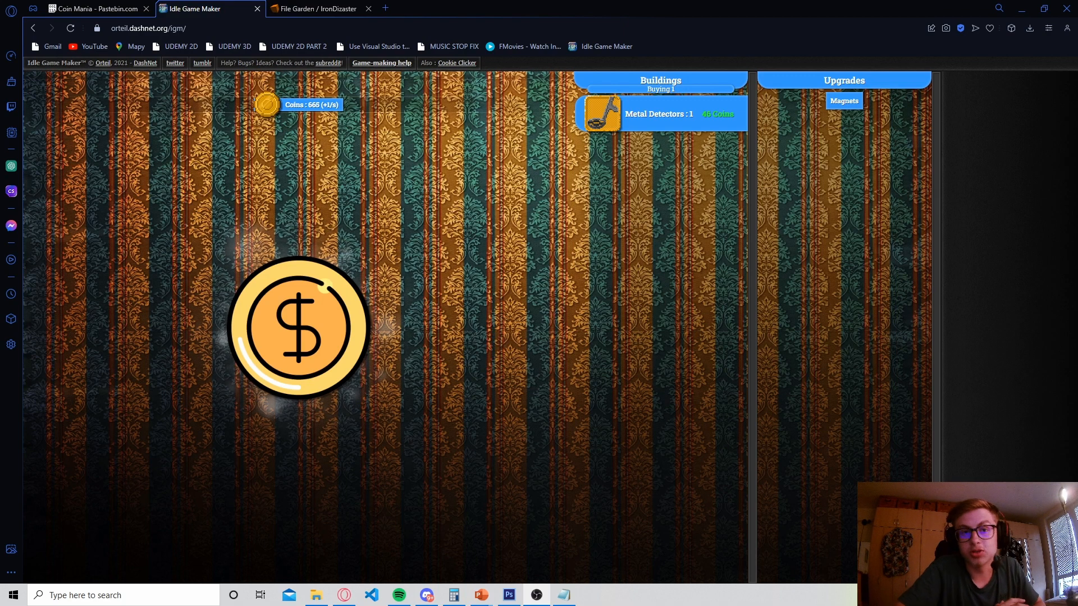
pyautogui.click(299, 325)
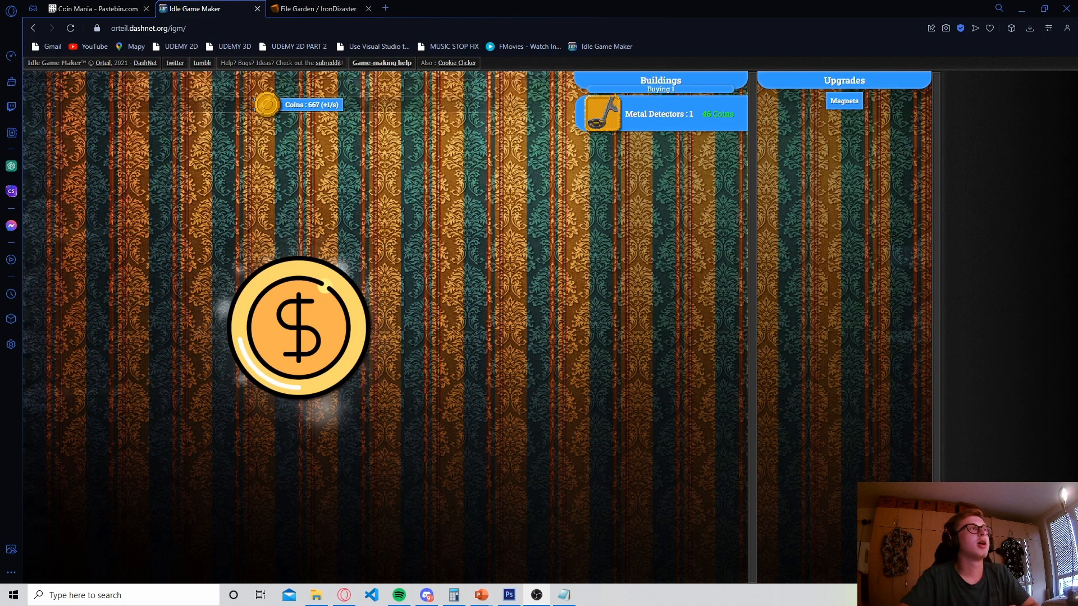
pyautogui.click(298, 326)
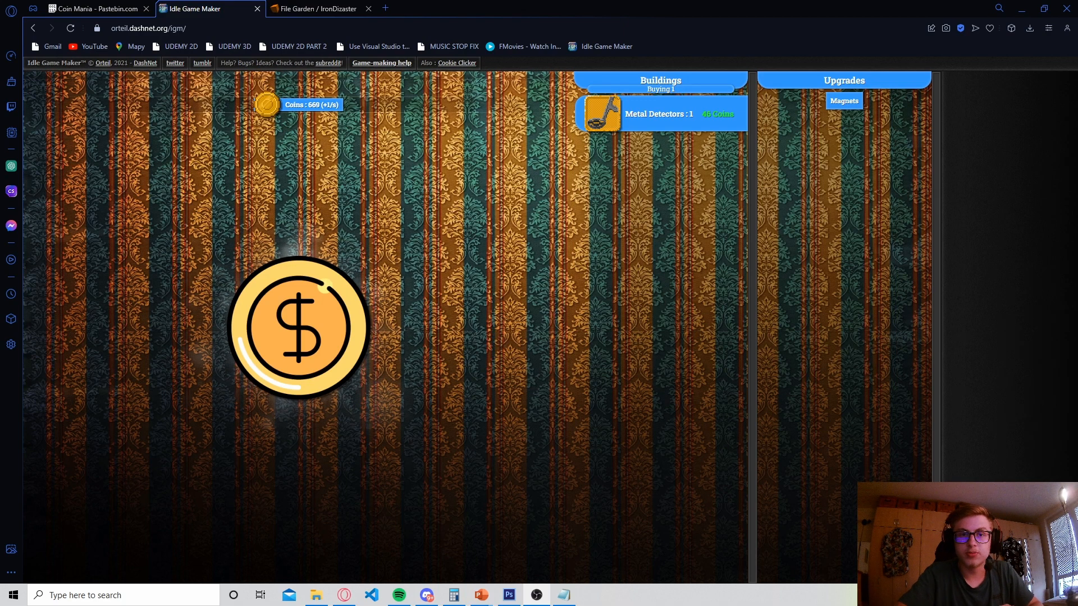
pyautogui.click(299, 326)
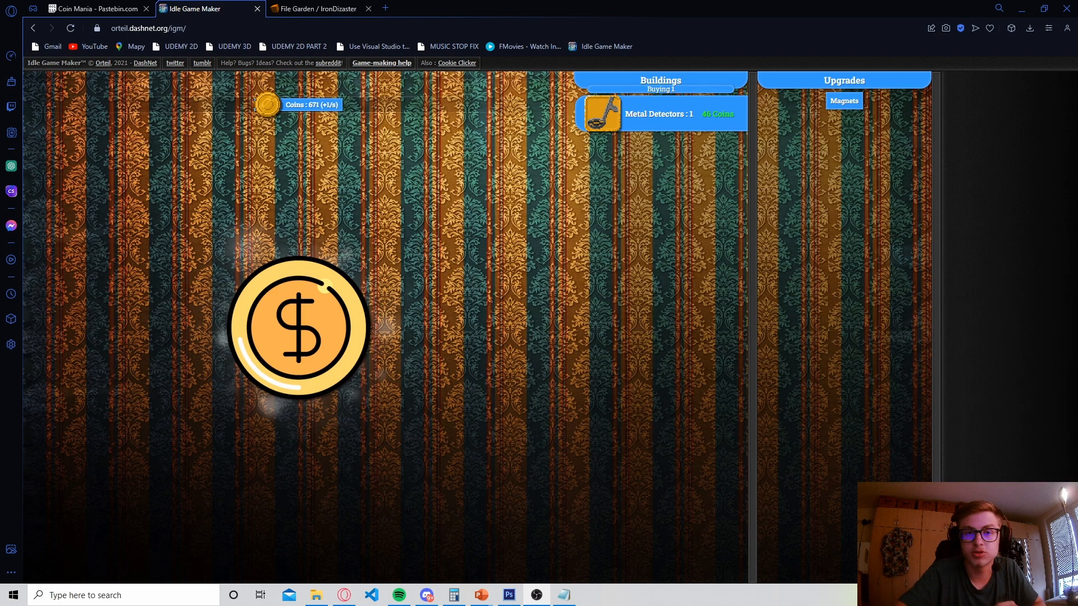
pyautogui.click(298, 327)
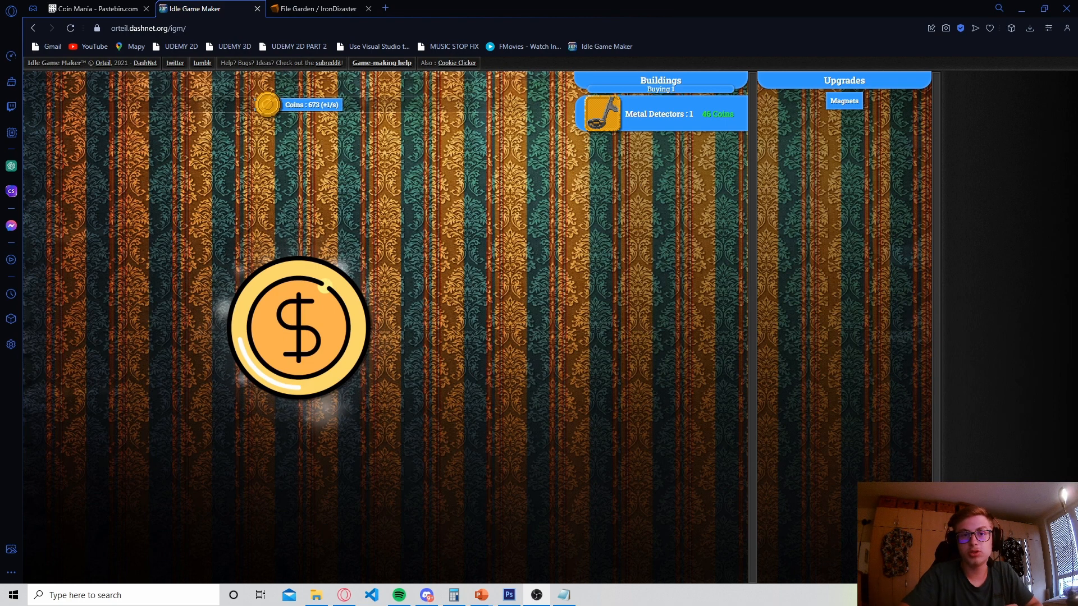